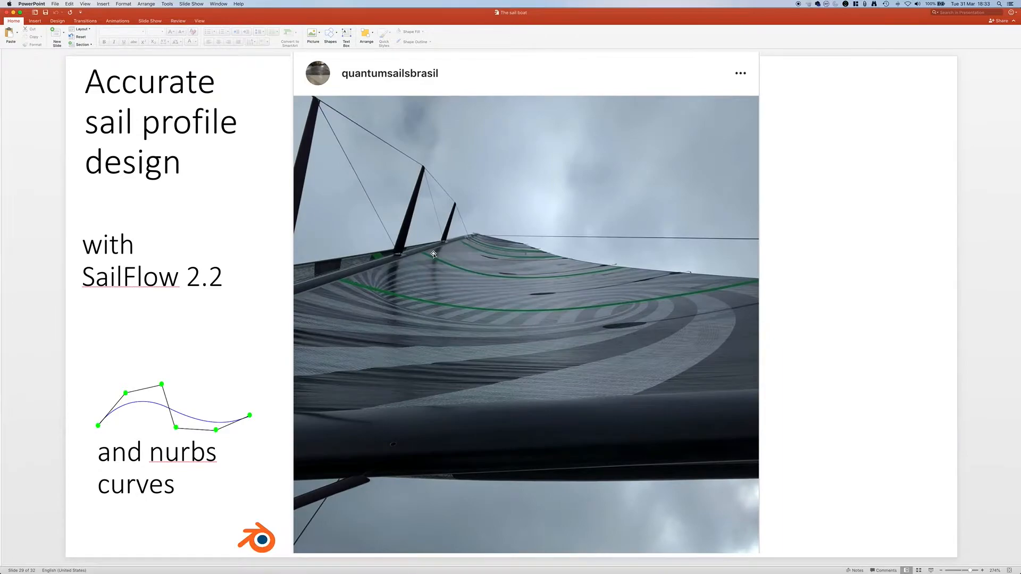
{"action": "mouse_move", "coordinate": [534, 300]}
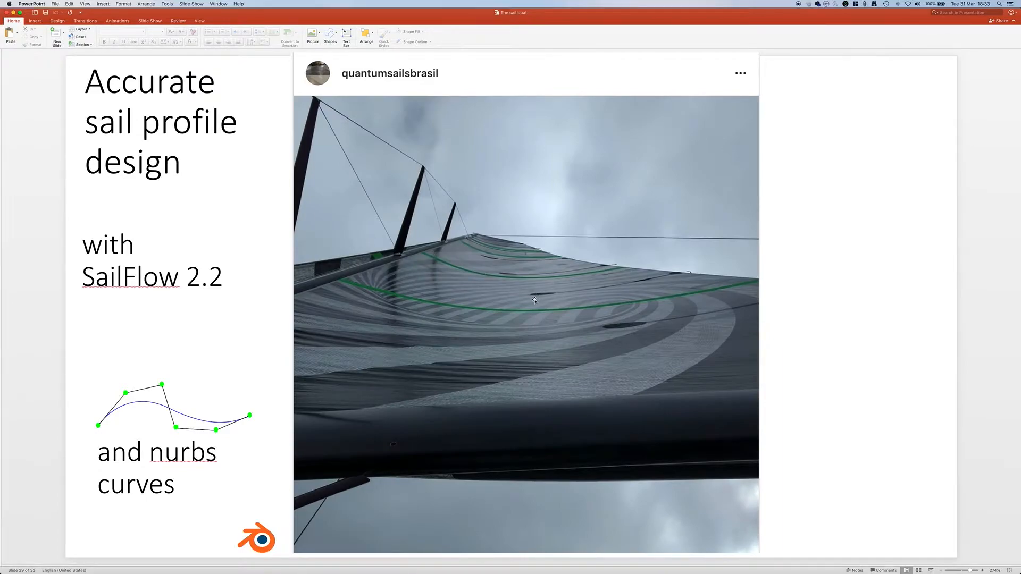
{"action": "mouse_move", "coordinate": [451, 185]}
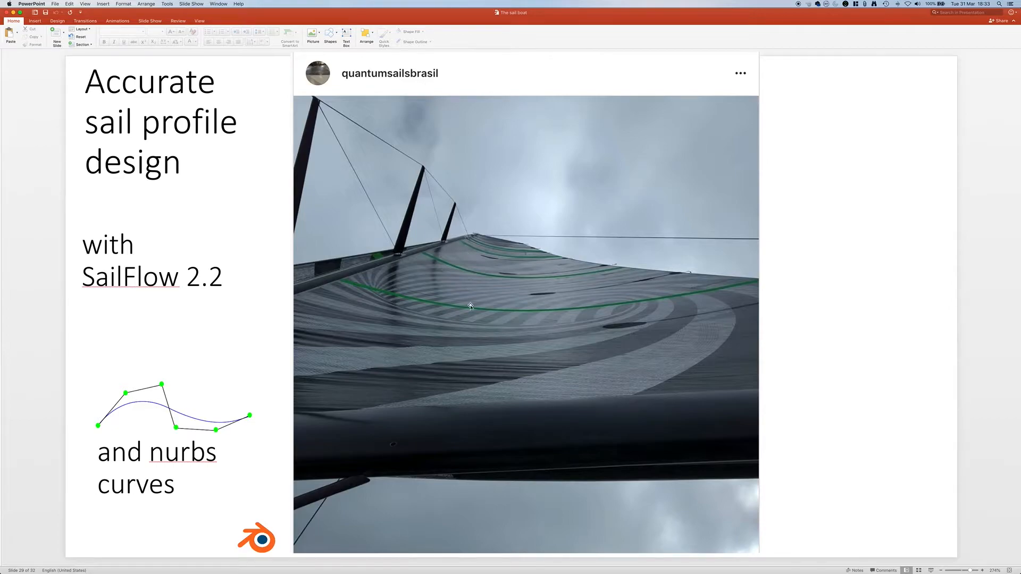
{"action": "mouse_move", "coordinate": [470, 310]}
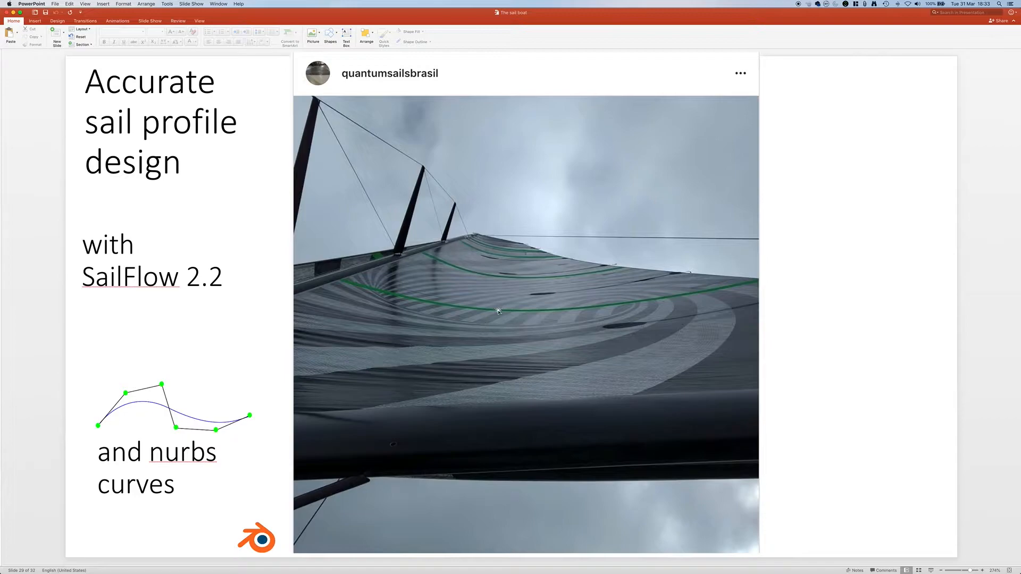
{"action": "mouse_move", "coordinate": [406, 299]}
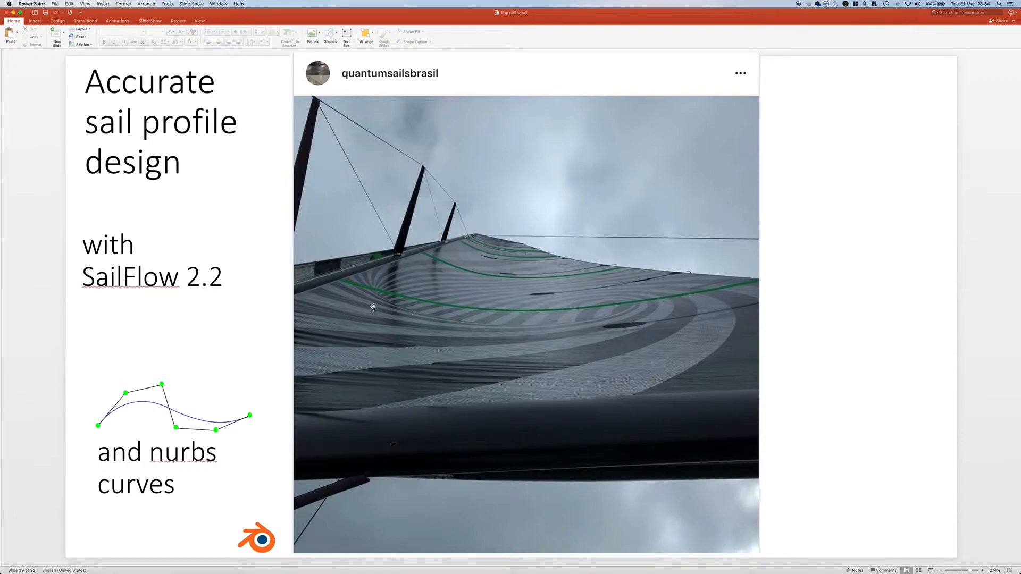
{"action": "mouse_move", "coordinate": [222, 410]}
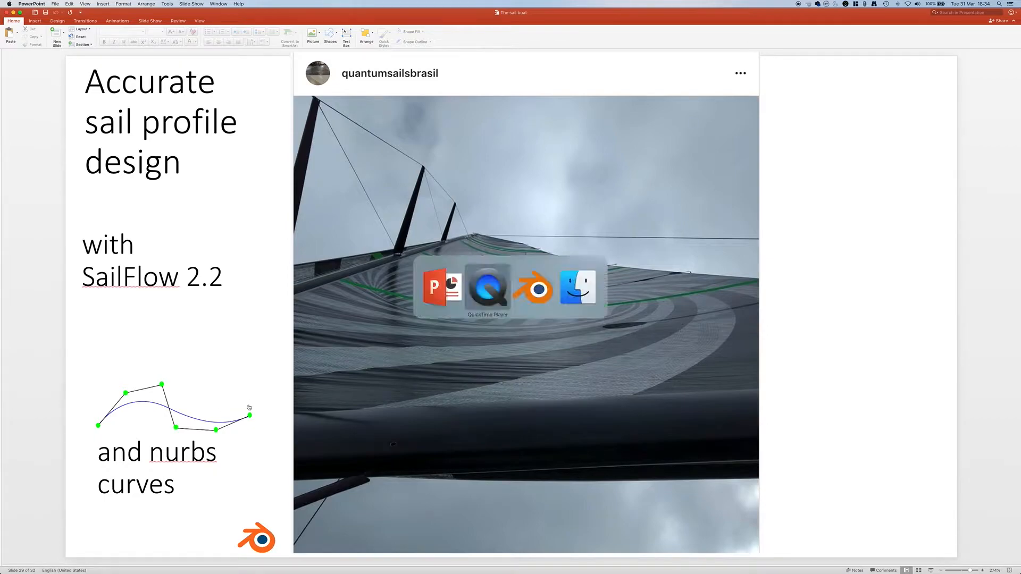
Add a NURBS curve at the scene origin and open its curve data properties.
{"action": "left_click", "coordinate": [534, 287]}
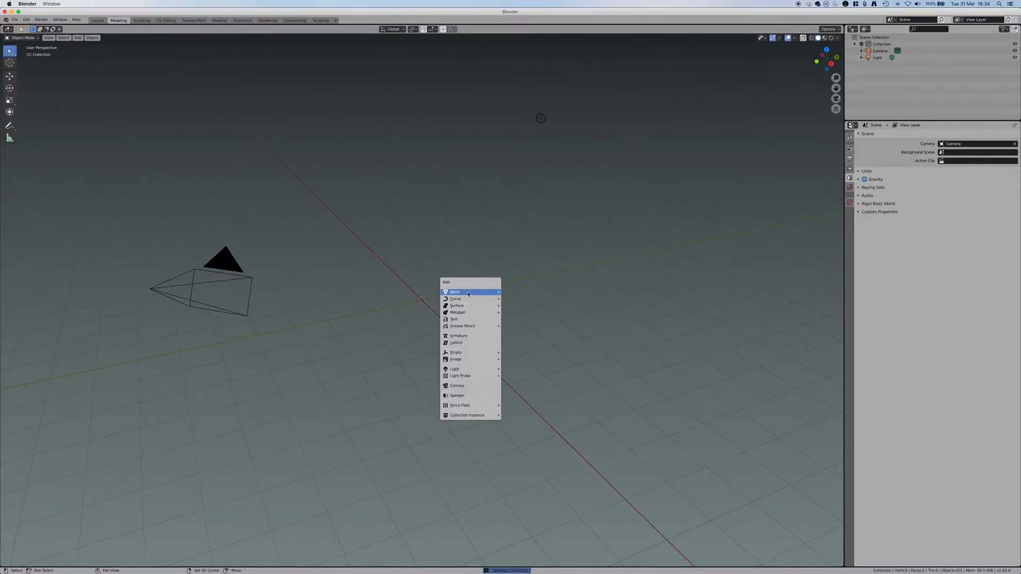
{"action": "mouse_move", "coordinate": [455, 299]}
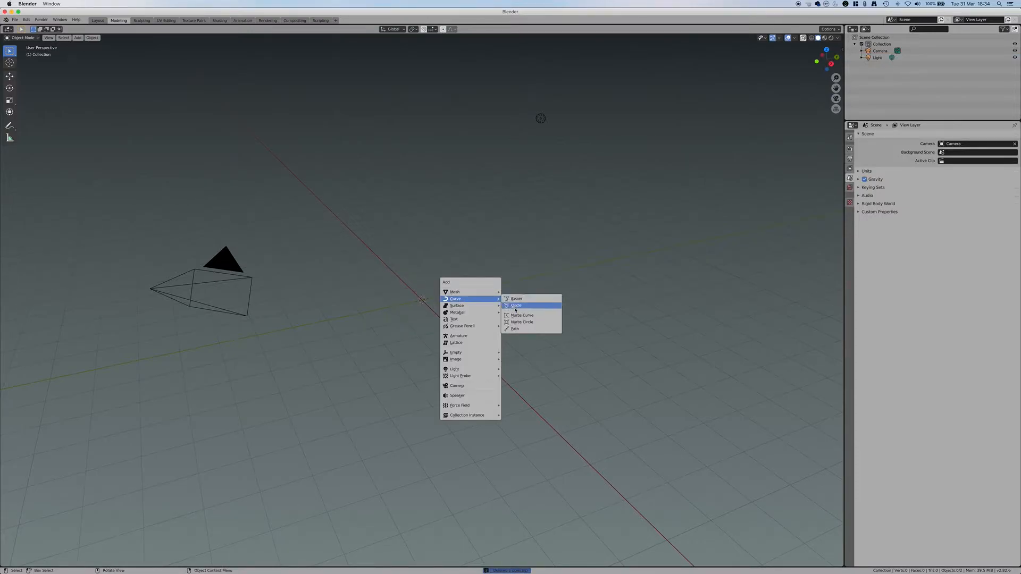
{"action": "left_click", "coordinate": [523, 315]}
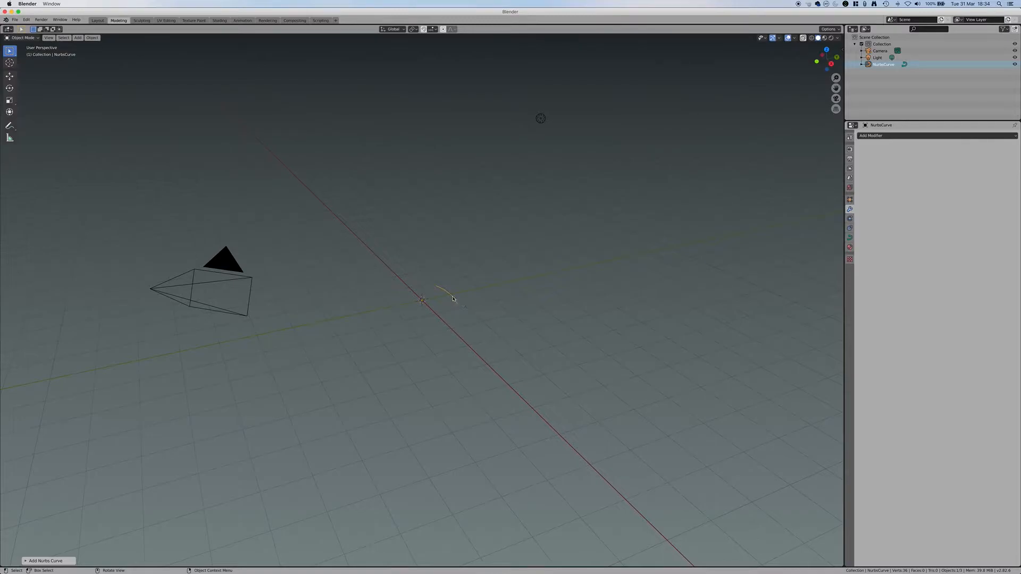
{"action": "left_click", "coordinate": [850, 227]}
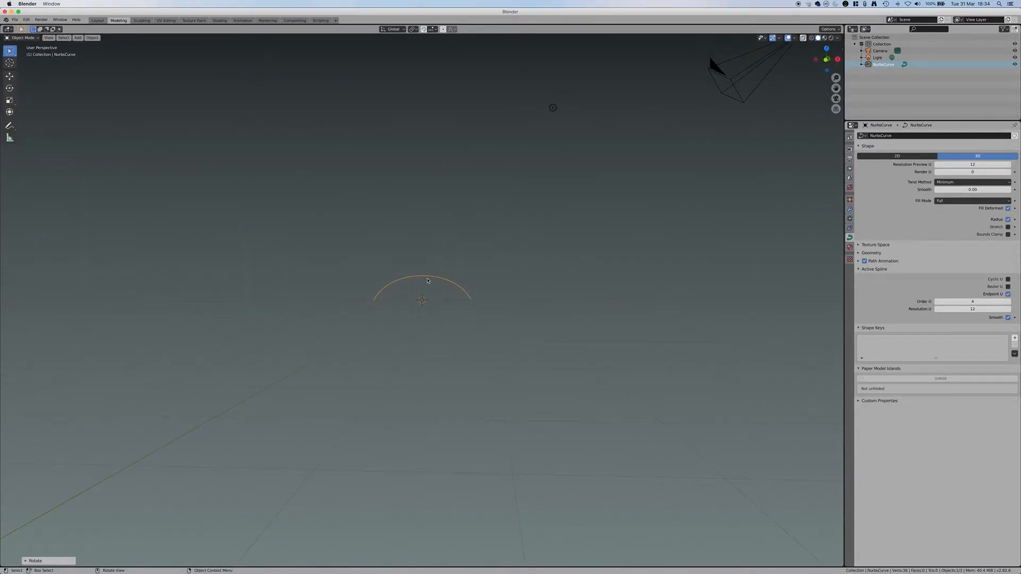
Enter Edit Mode on the NURBS curve to reshape its control points.
{"action": "key", "text": "Tab"}
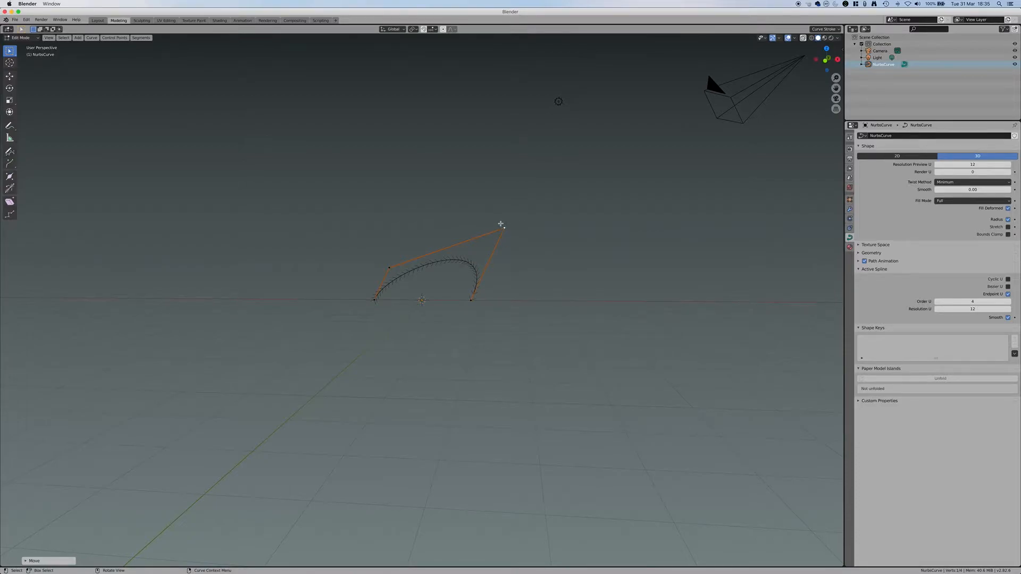
{"action": "mouse_move", "coordinate": [470, 283]}
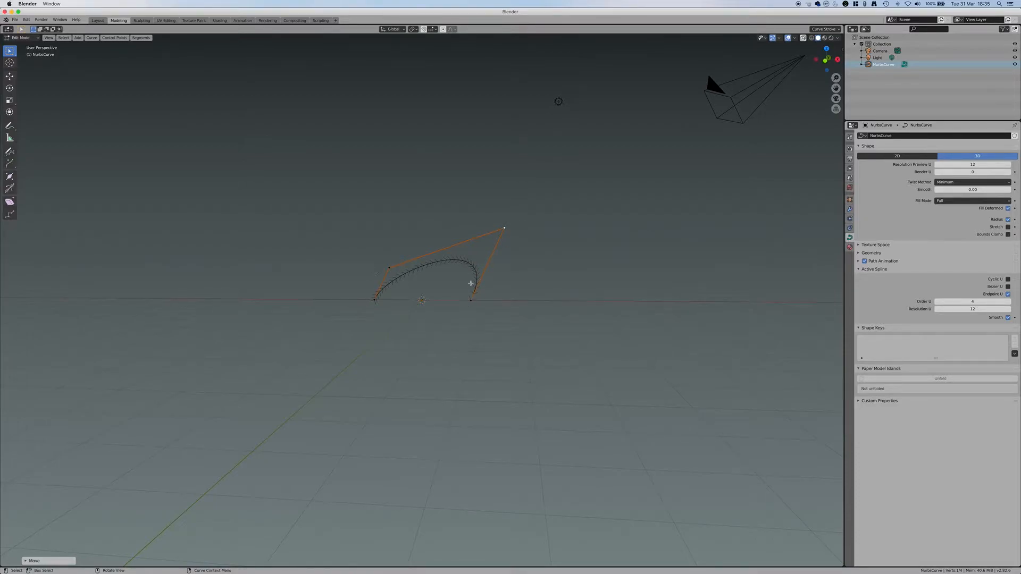
{"action": "mouse_move", "coordinate": [464, 272]}
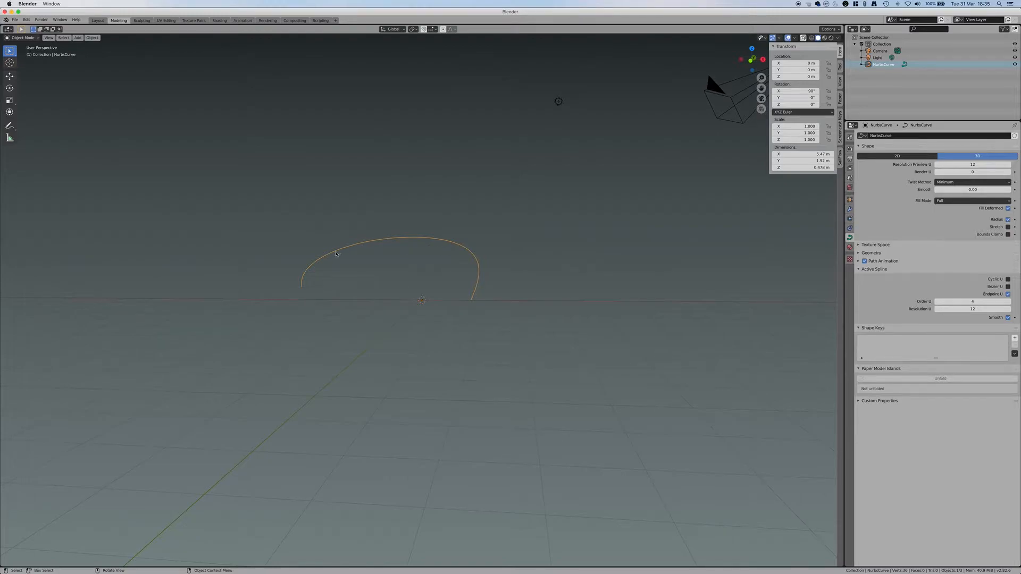
{"action": "mouse_move", "coordinate": [350, 281]}
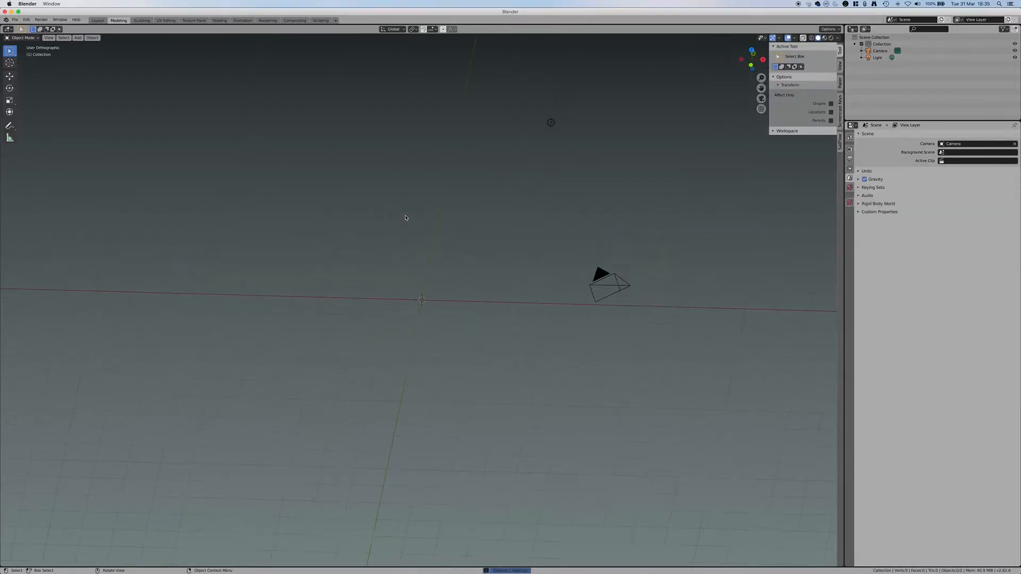
Add a sail mesh with a 7 m luff, more panel subdivisions and a curved leech.
{"action": "left_click", "coordinate": [77, 38]}
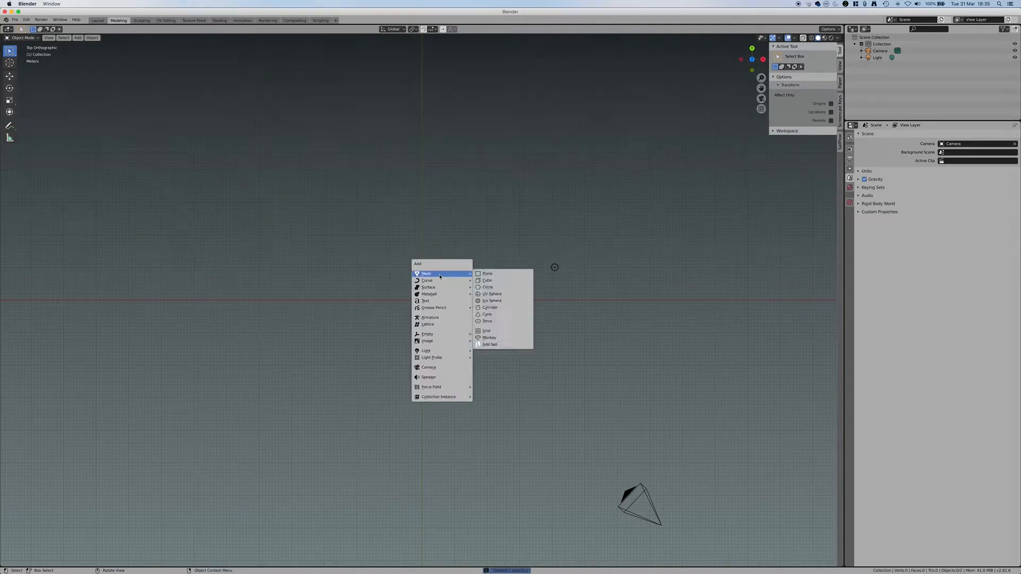
{"action": "left_click", "coordinate": [489, 344]}
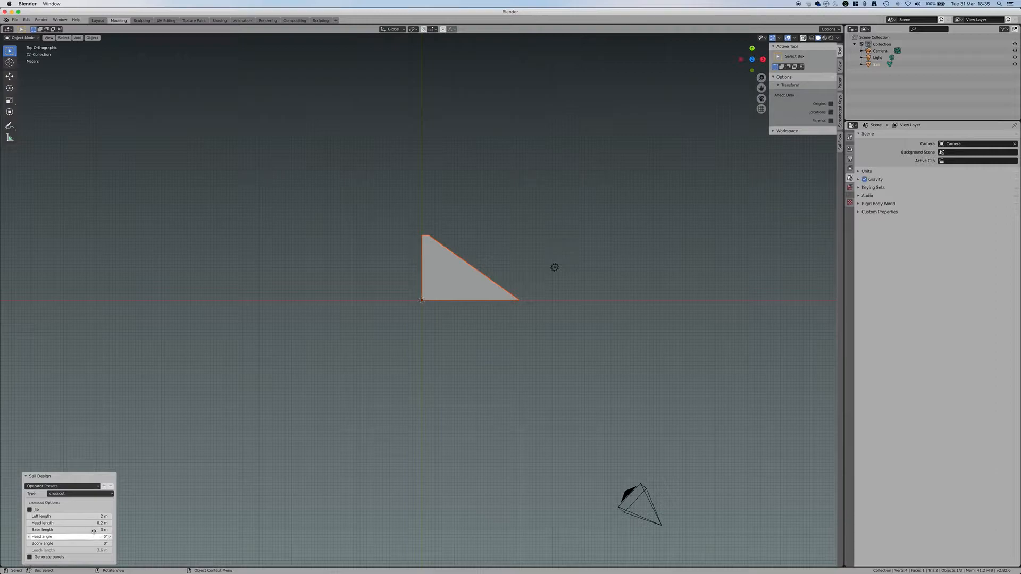
{"action": "left_click_drag", "start_coordinate": [65, 516], "coordinate": [104, 516]}
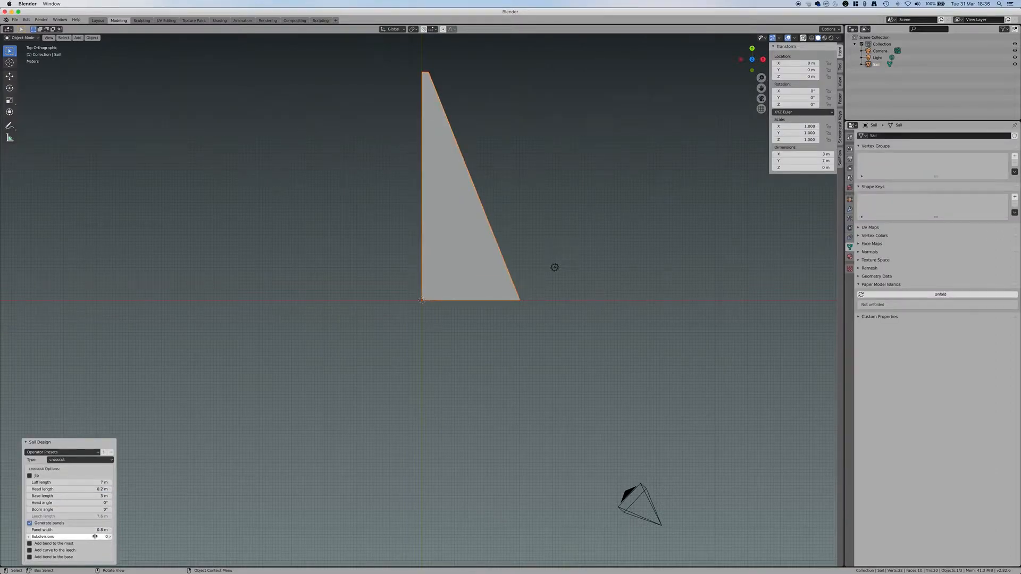
{"action": "left_click", "coordinate": [95, 537]}
{"action": "type", "text": "4"}
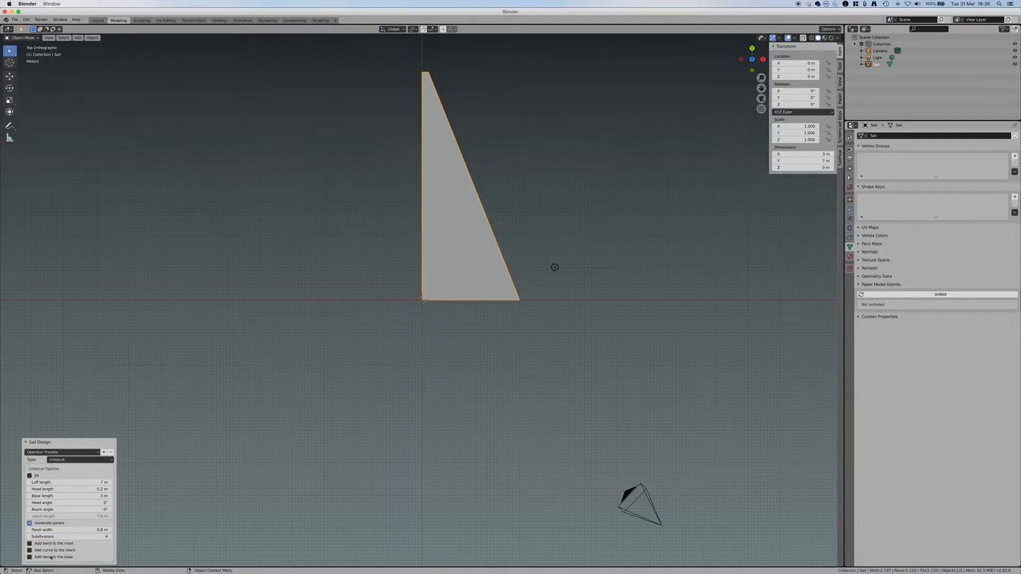
{"action": "left_click", "coordinate": [29, 550]}
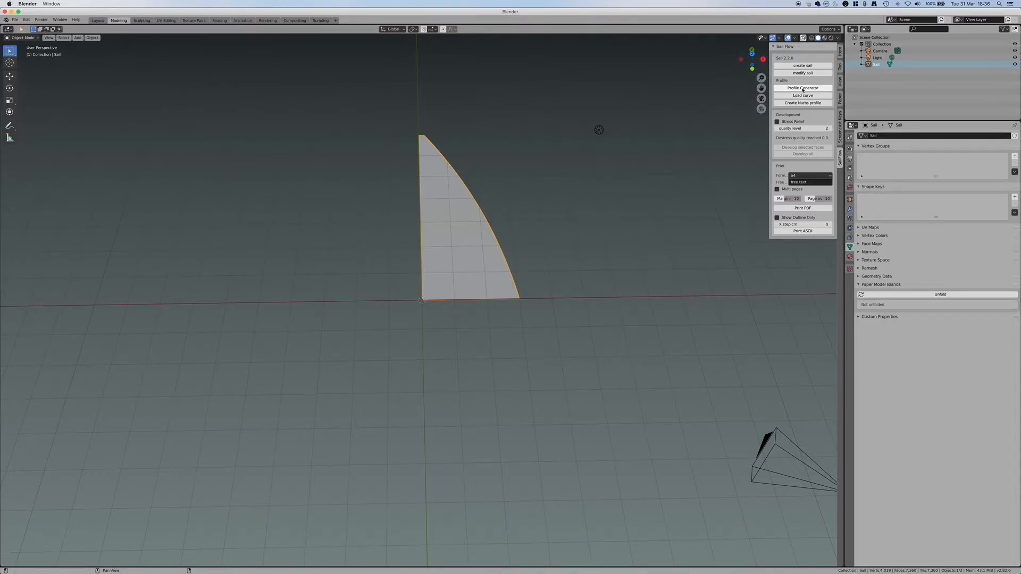
{"action": "left_click", "coordinate": [803, 87]}
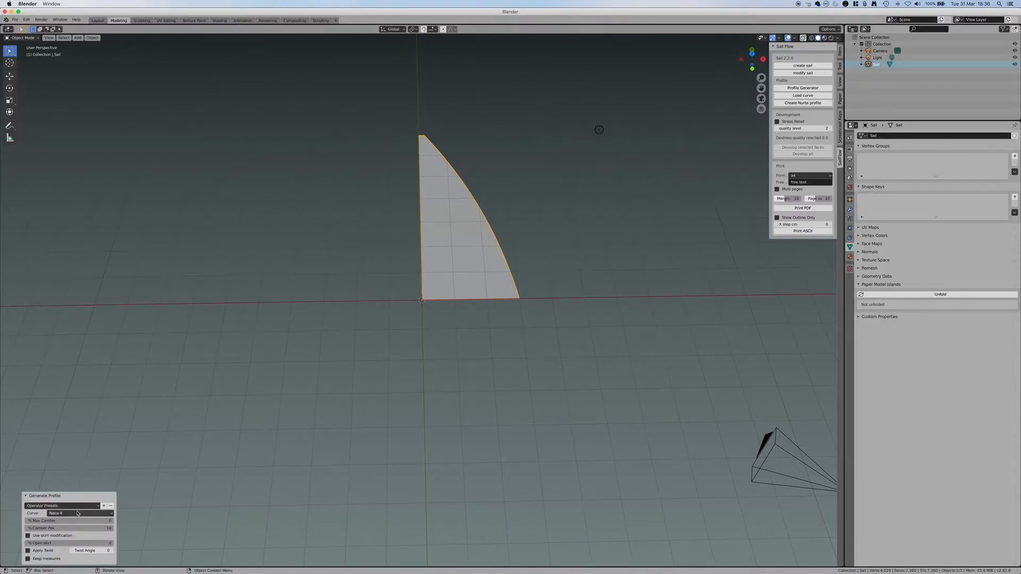
{"action": "left_click", "coordinate": [78, 513]}
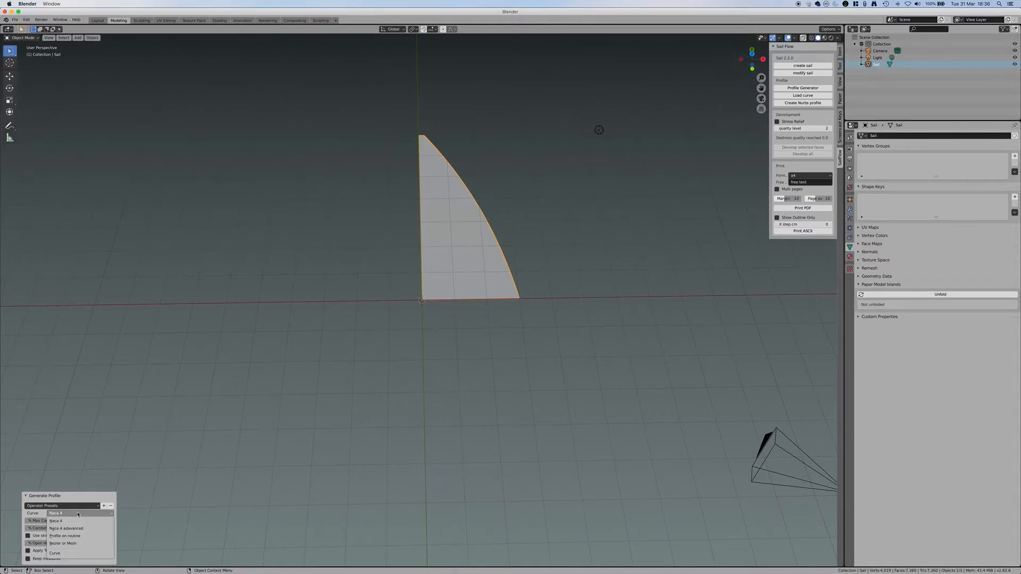
{"action": "left_click", "coordinate": [56, 513]}
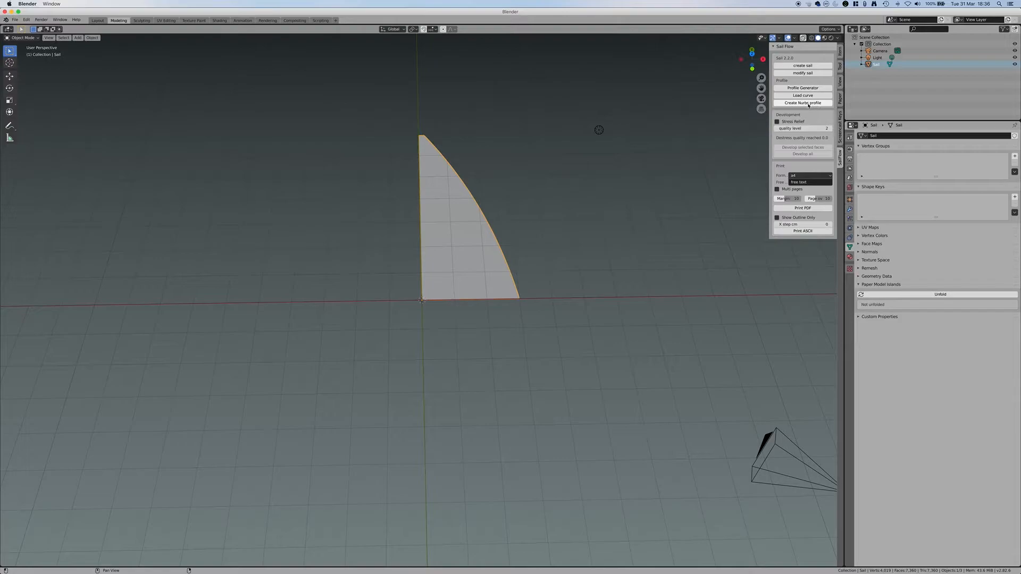
{"action": "mouse_move", "coordinate": [803, 102]}
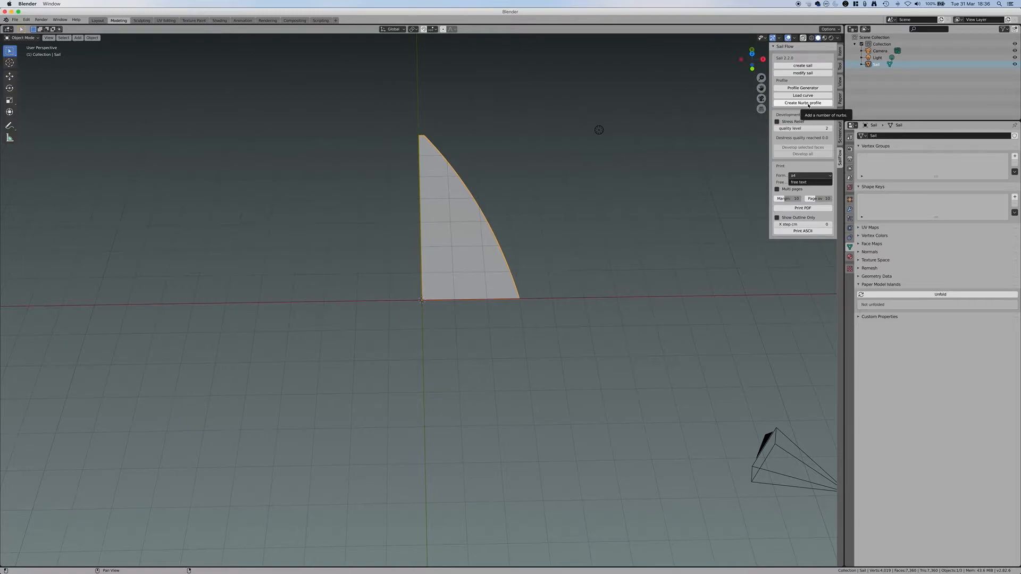
Create a NURBS profile surface on the sail, trying 10 guiding curves, then settling on 4.
{"action": "left_click", "coordinate": [802, 102]}
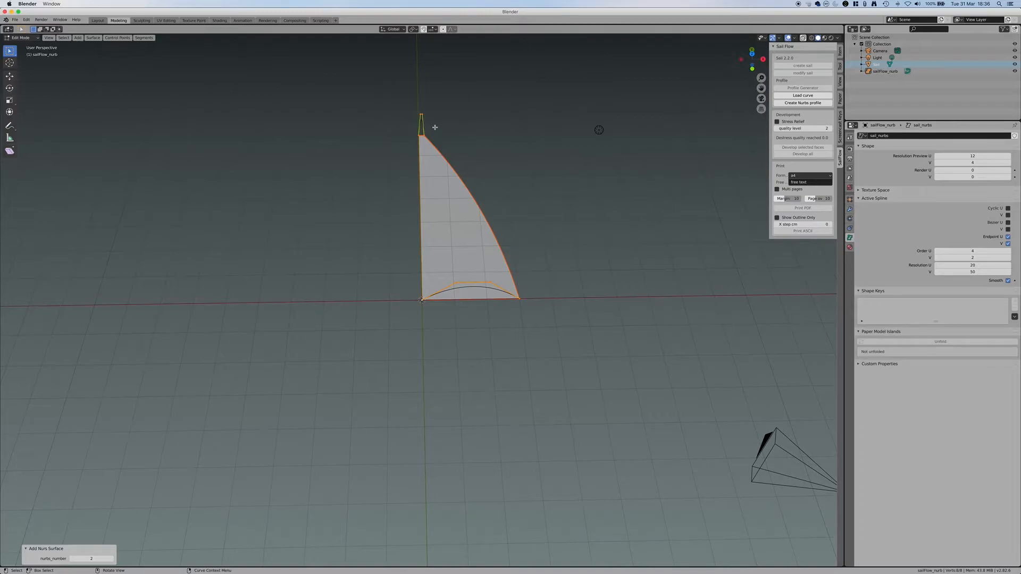
{"action": "mouse_move", "coordinate": [428, 122]}
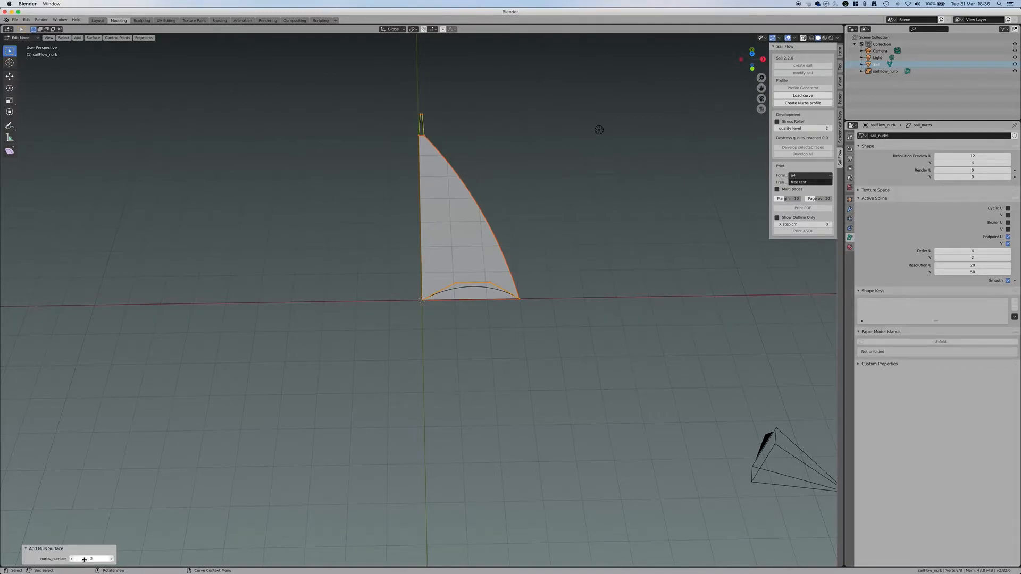
{"action": "mouse_move", "coordinate": [91, 559]}
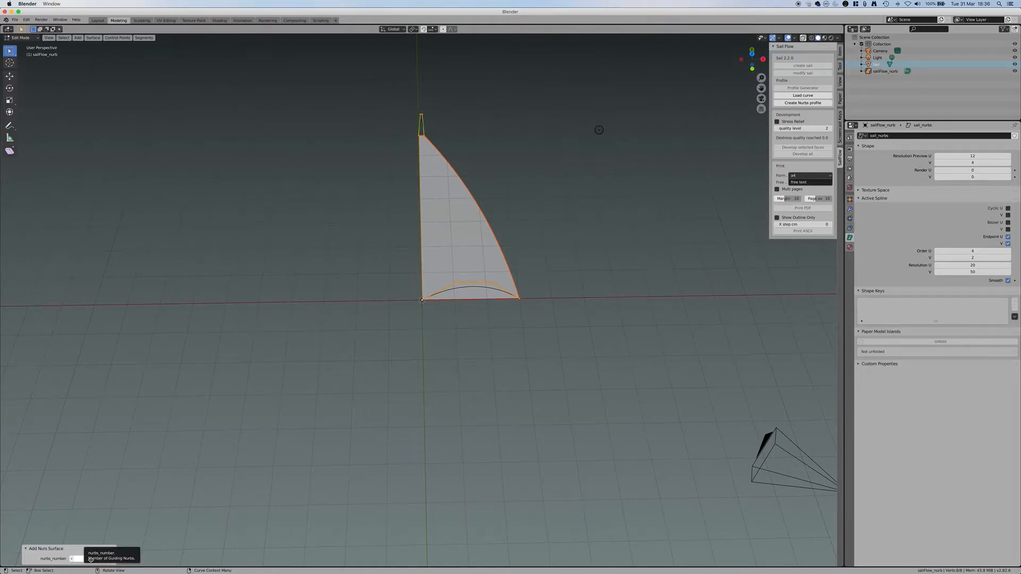
{"action": "left_click", "coordinate": [110, 558]}
{"action": "type", "text": "10"}
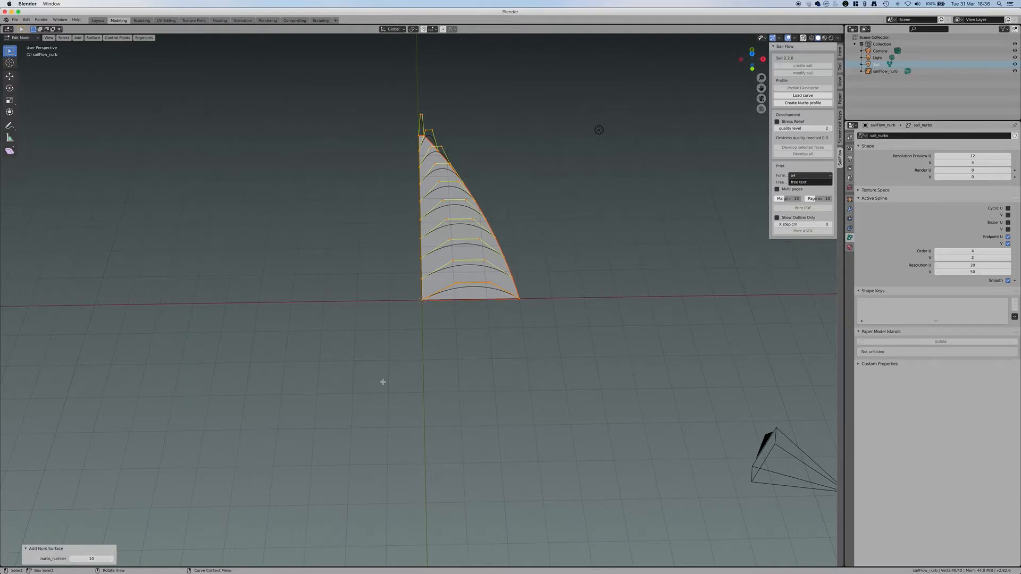
{"action": "mouse_move", "coordinate": [462, 289]}
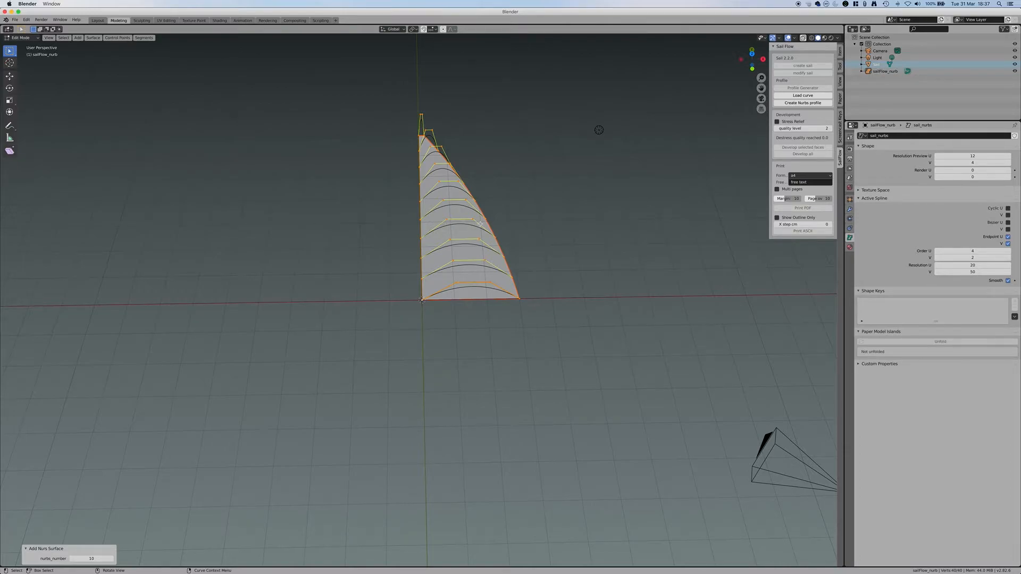
{"action": "left_click", "coordinate": [91, 558]}
{"action": "type", "text": "4"}
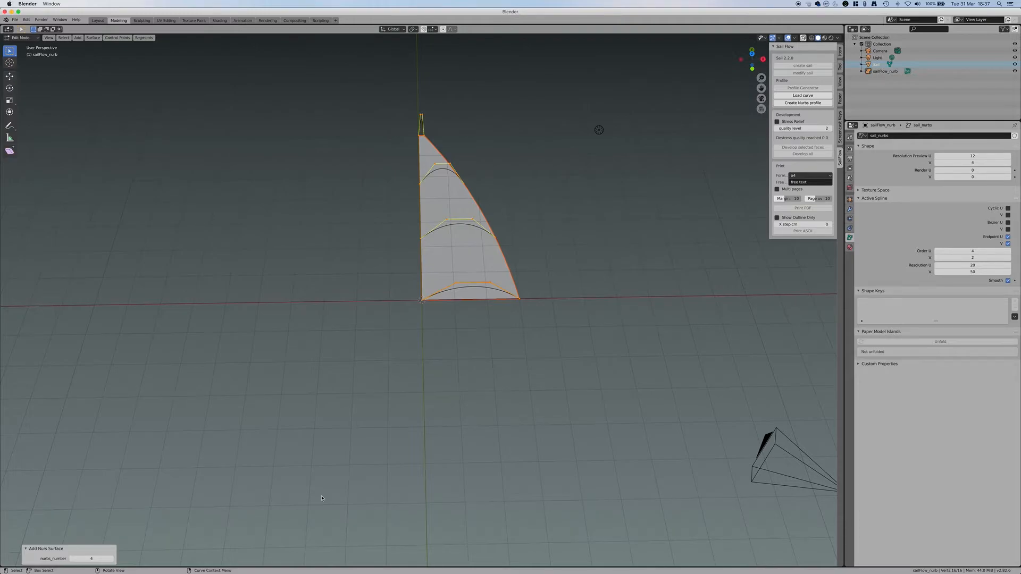
{"action": "mouse_move", "coordinate": [453, 184]}
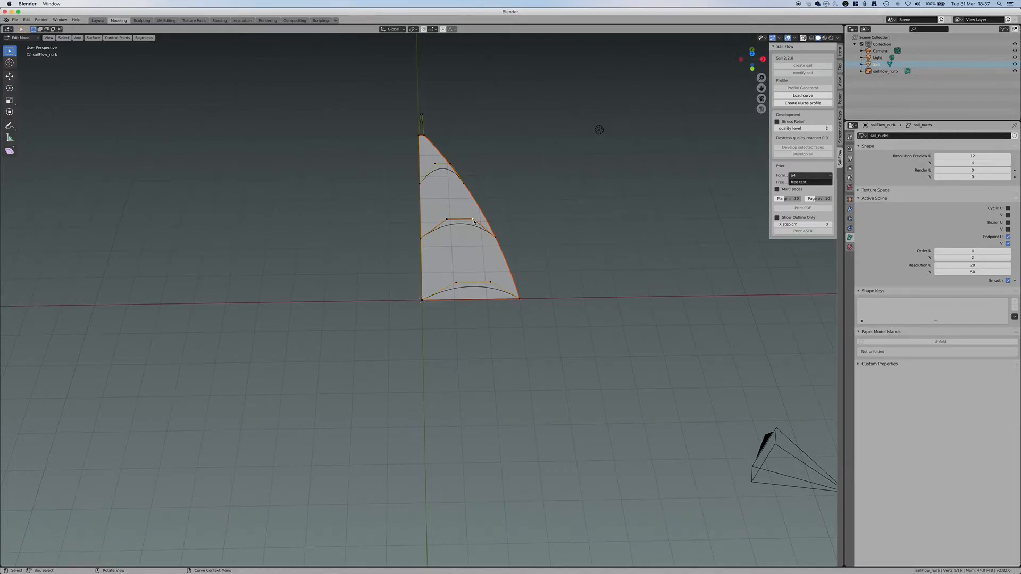
Switch to Quad View showing top, perspective, front and right views of the sail.
{"action": "left_click_drag", "start_coordinate": [472, 221], "coordinate": [516, 194]}
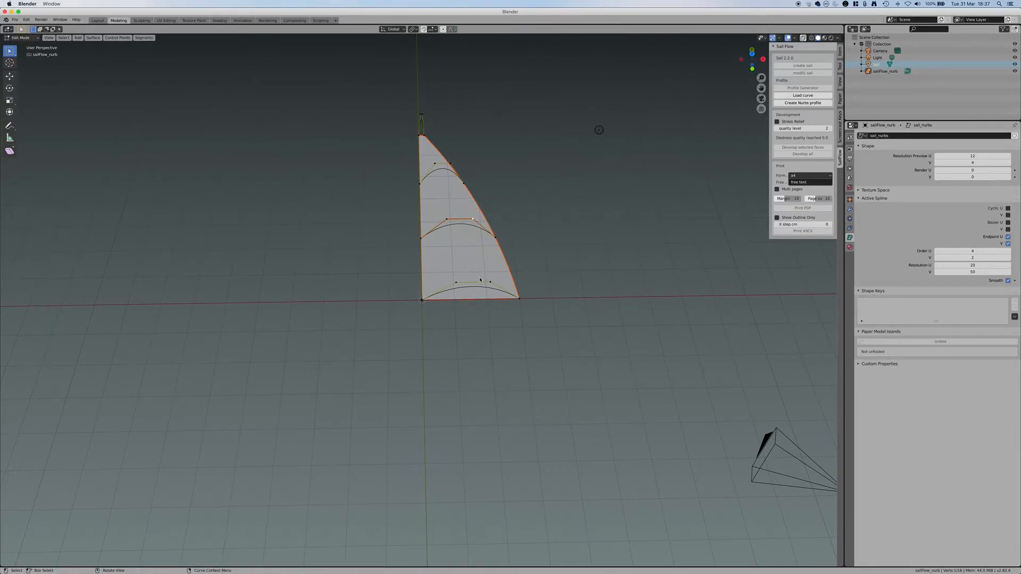
{"action": "key", "text": "ctrl+alt+q"}
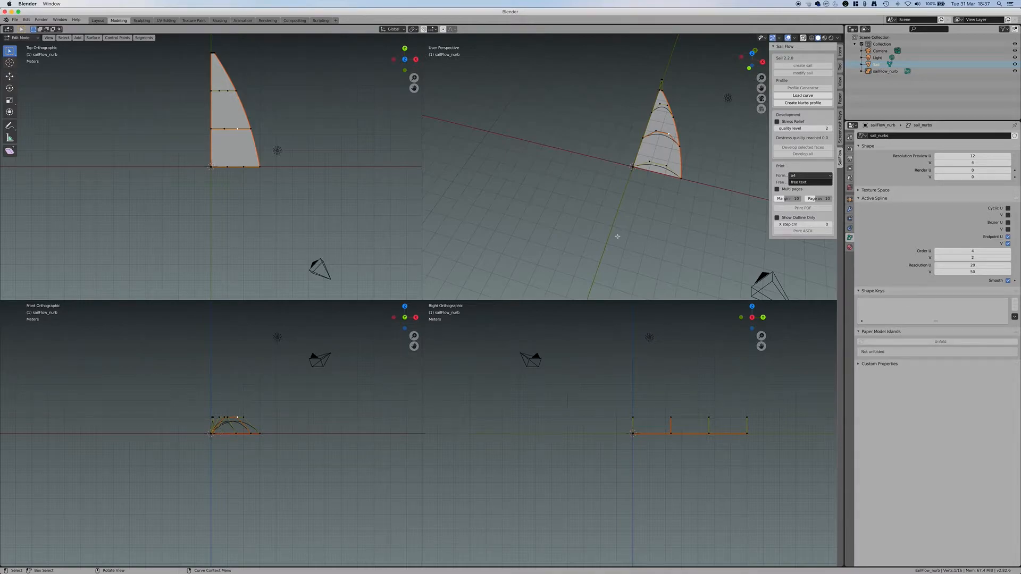
{"action": "mouse_move", "coordinate": [628, 198]}
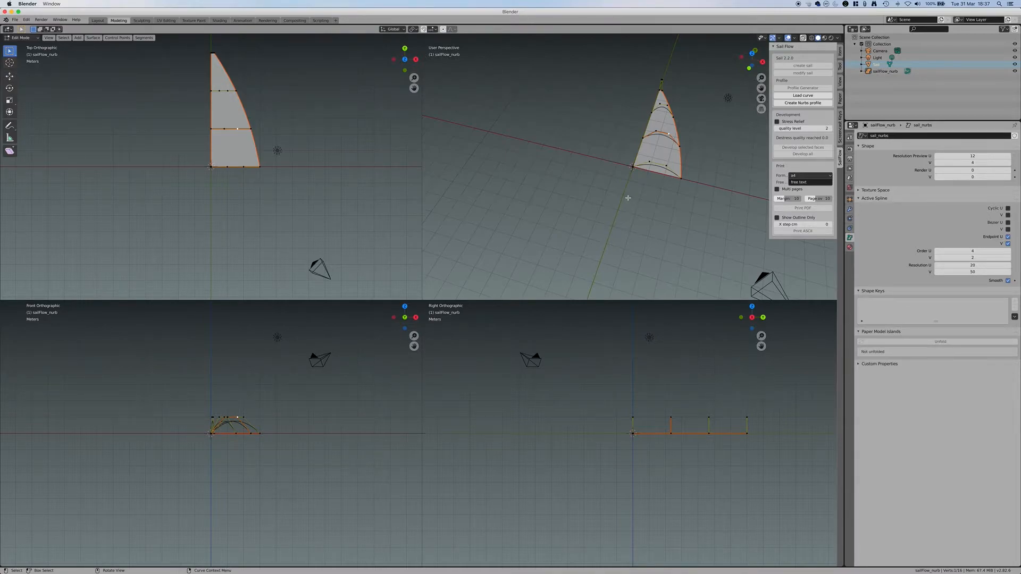
{"action": "mouse_move", "coordinate": [755, 186]}
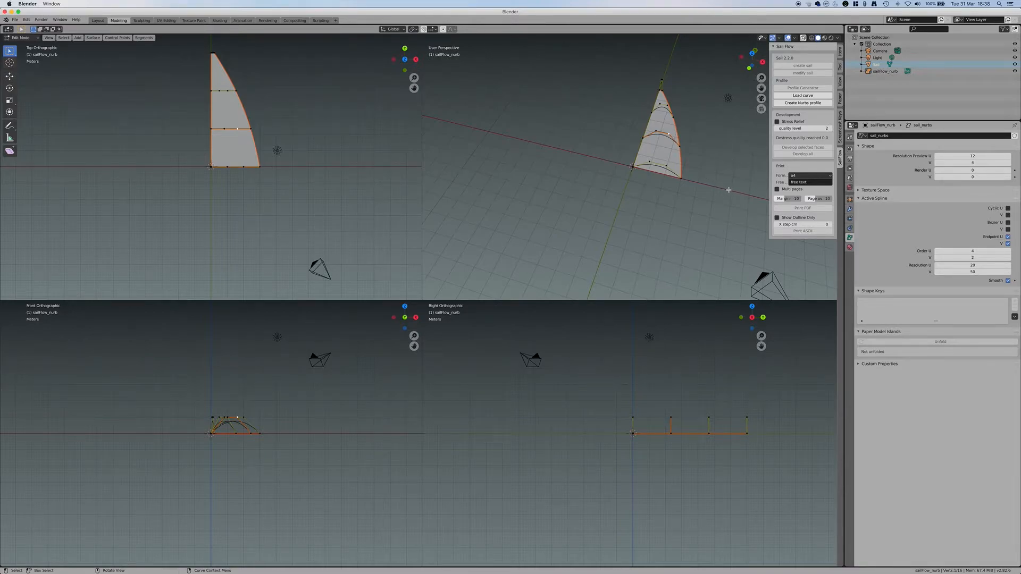
{"action": "mouse_move", "coordinate": [247, 361]}
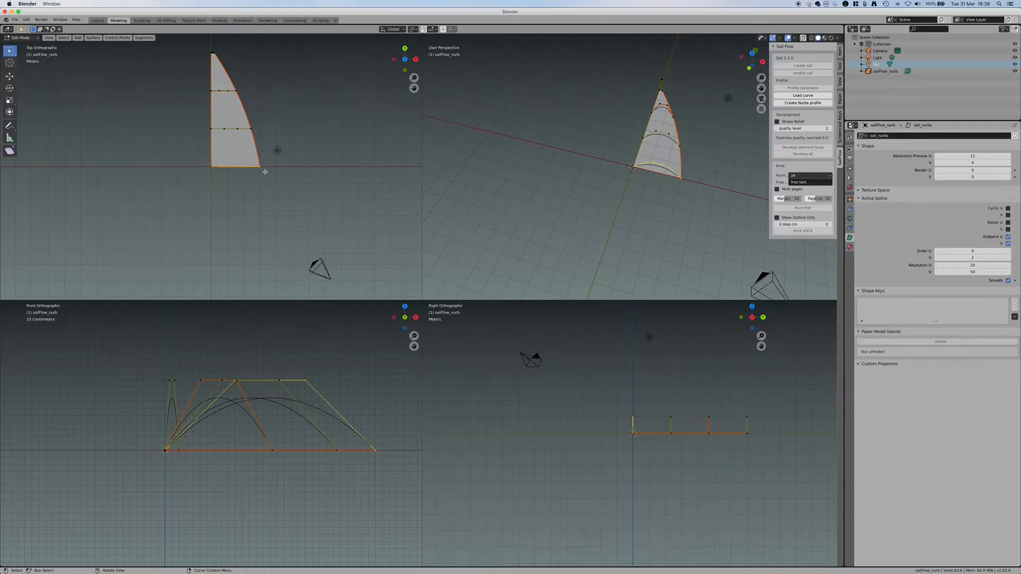
{"action": "mouse_move", "coordinate": [215, 134]}
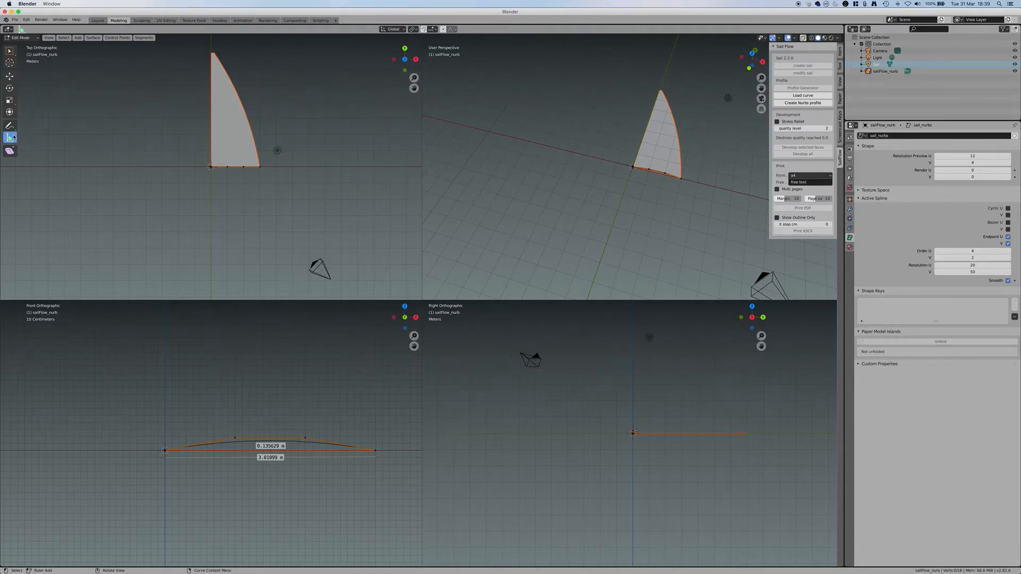
{"action": "mouse_move", "coordinate": [10, 138]}
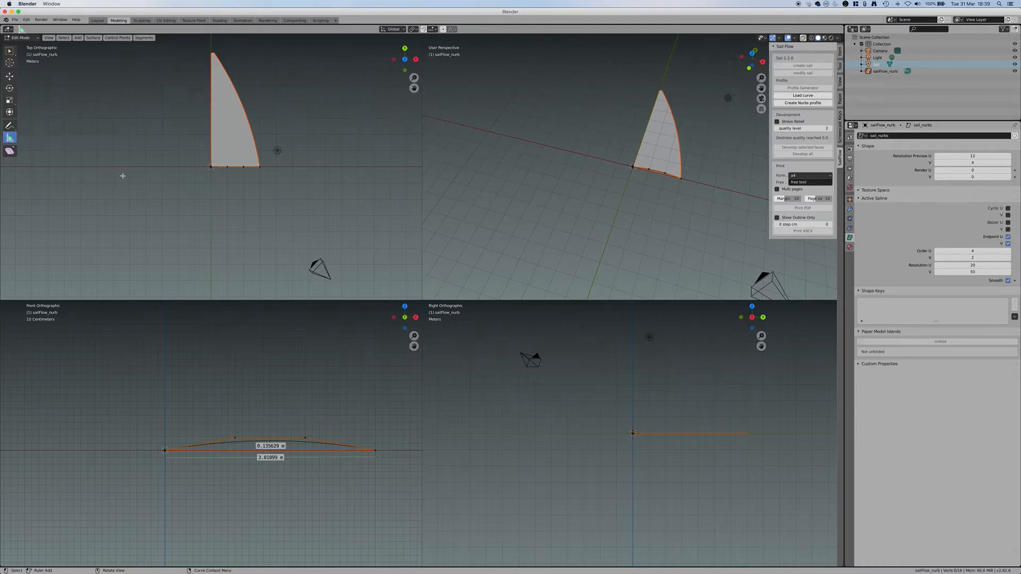
{"action": "mouse_move", "coordinate": [197, 185]}
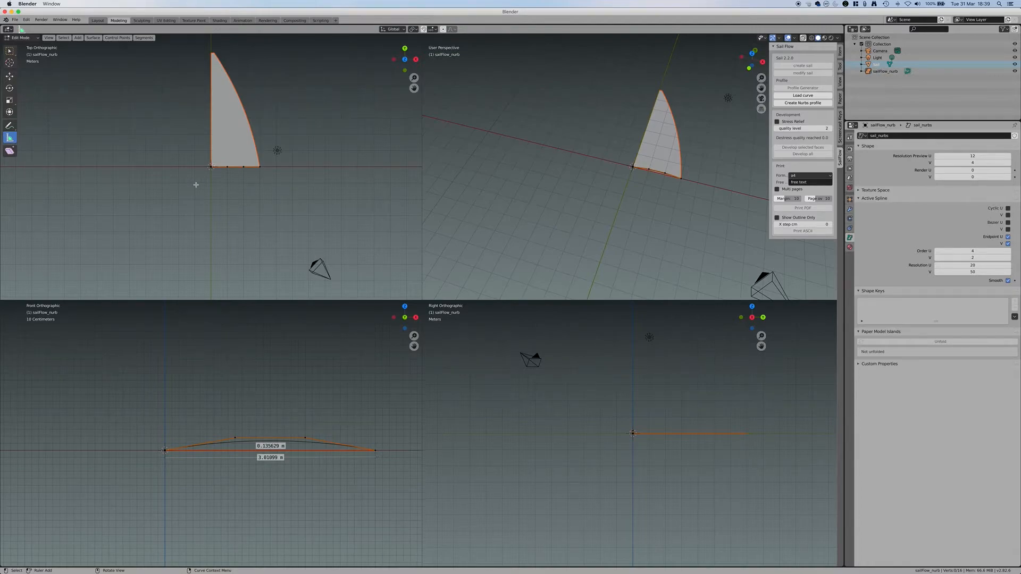
{"action": "mouse_move", "coordinate": [234, 186]}
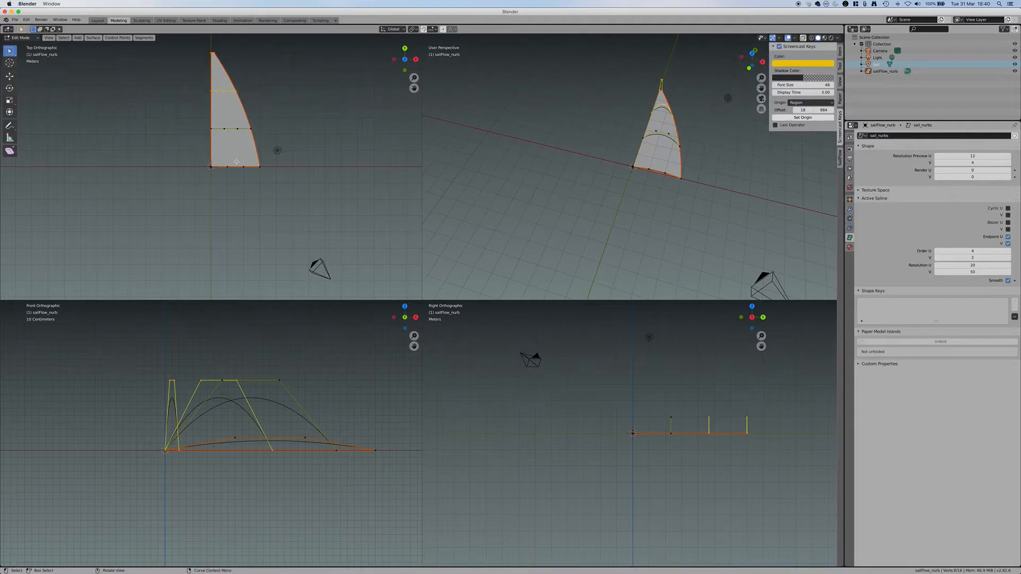
Hide the unwanted section curves, keeping only the foot and one mid-height section.
{"action": "key", "text": "H"}
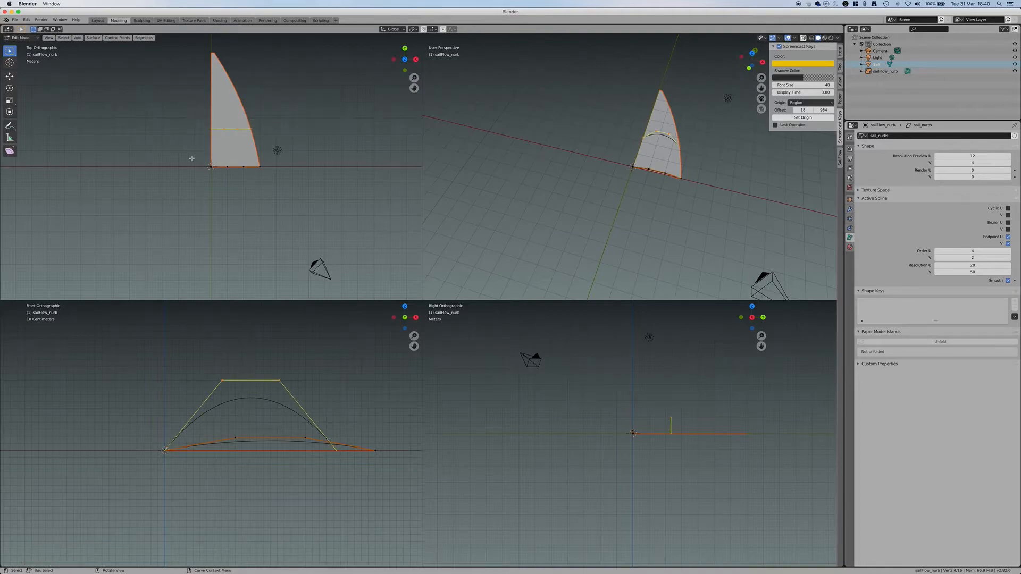
{"action": "mouse_move", "coordinate": [273, 379]}
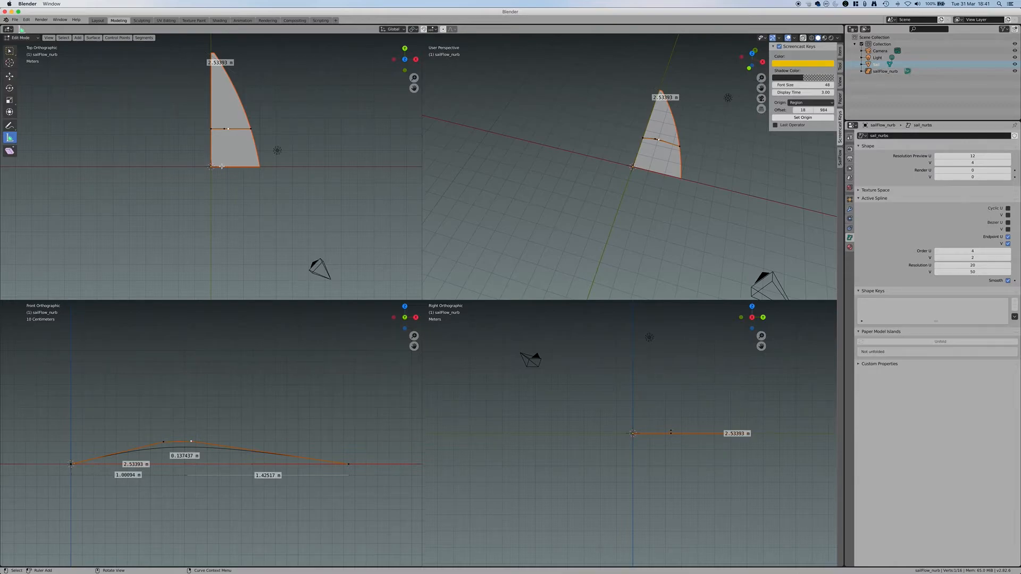
Shift the section's control points 0.134 m along negative X.
{"action": "key", "text": "alt+h"}
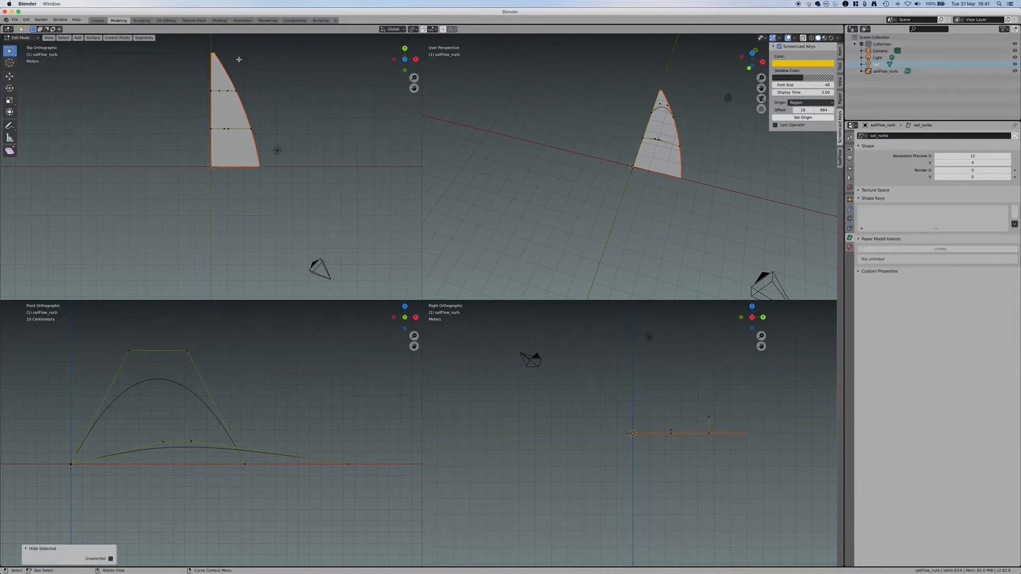
{"action": "mouse_move", "coordinate": [188, 350]}
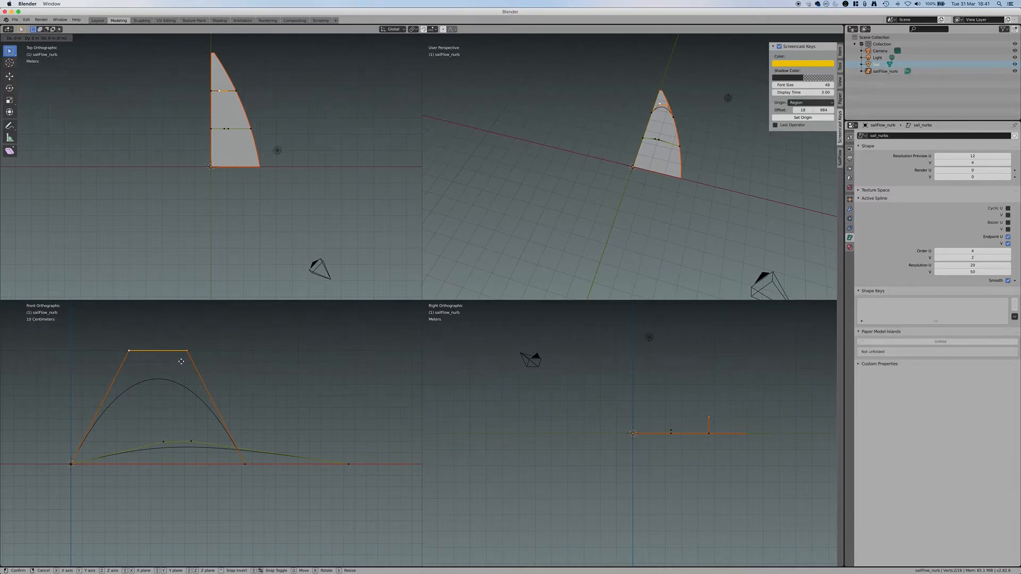
{"action": "key", "text": "z"}
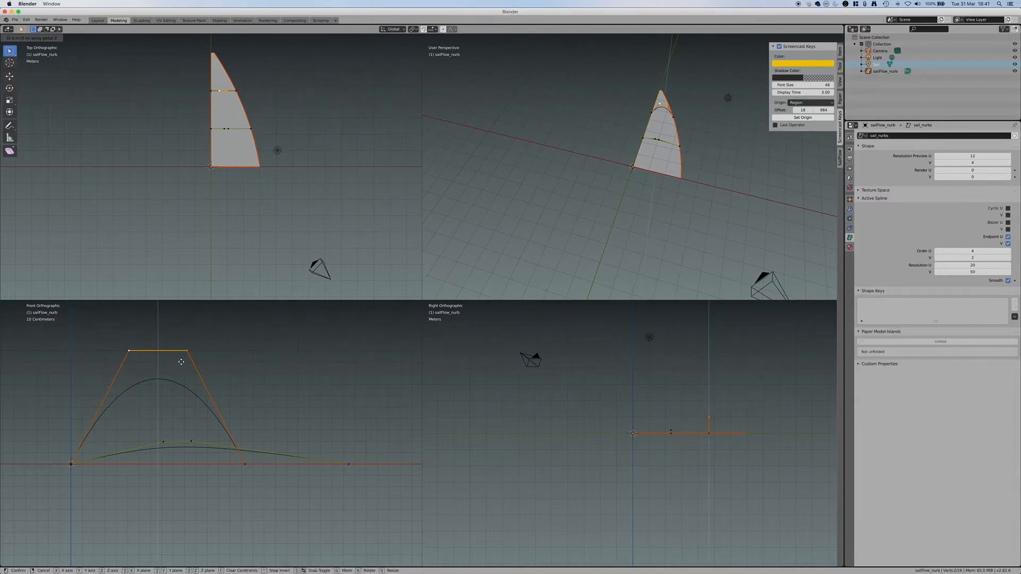
{"action": "left_click_drag", "start_coordinate": [182, 362], "coordinate": [174, 455]}
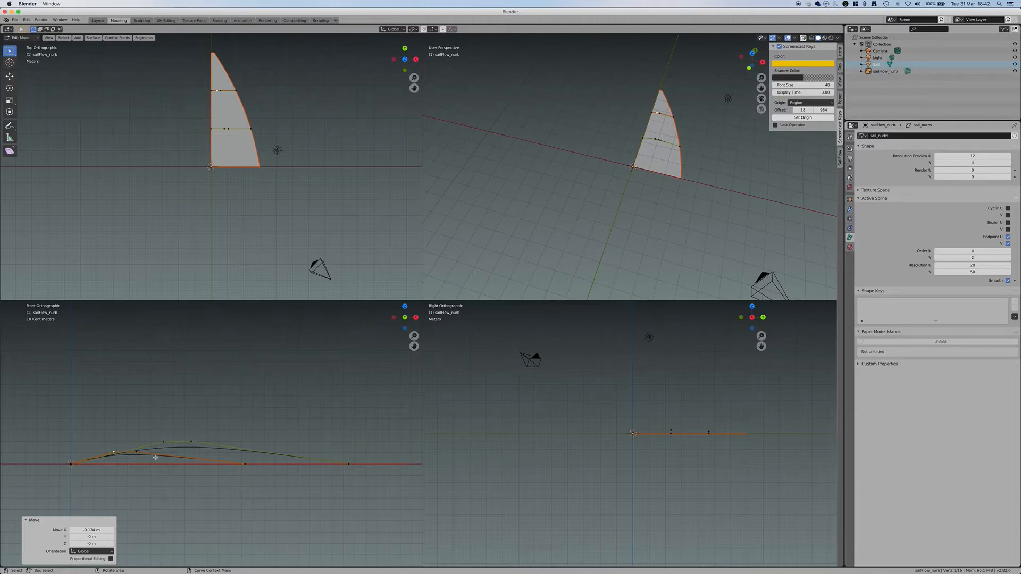
{"action": "left_click", "coordinate": [9, 137]}
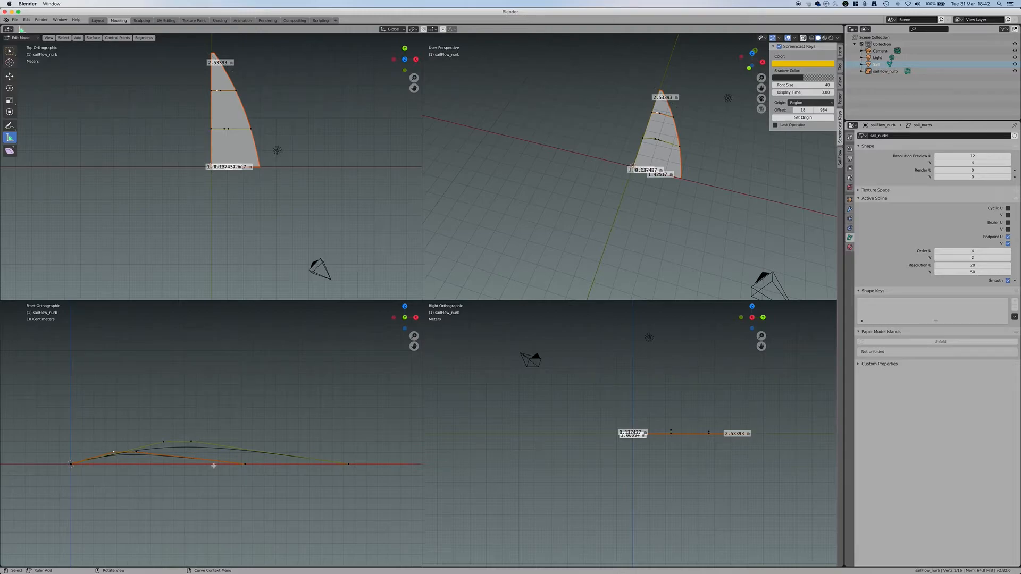
{"action": "mouse_move", "coordinate": [185, 466]}
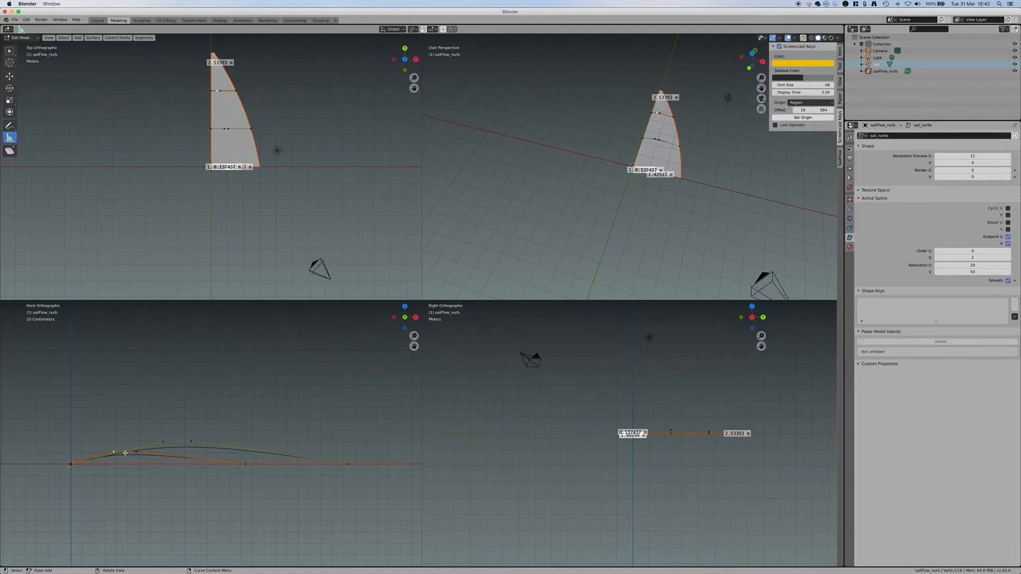
{"action": "mouse_move", "coordinate": [235, 73]}
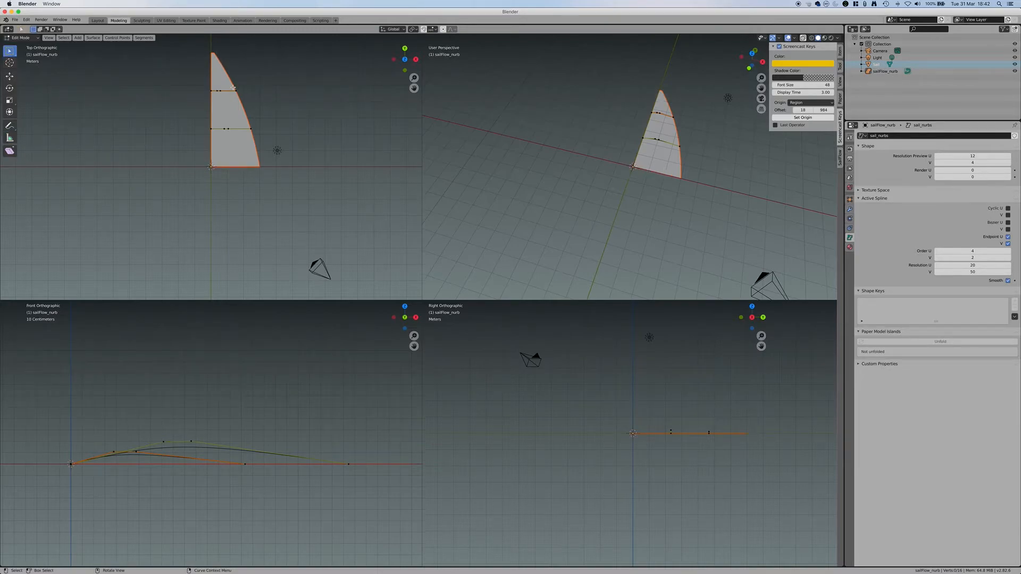
Unhide the sections and move a section control point to deepen the profile.
{"action": "key", "text": "alt+h"}
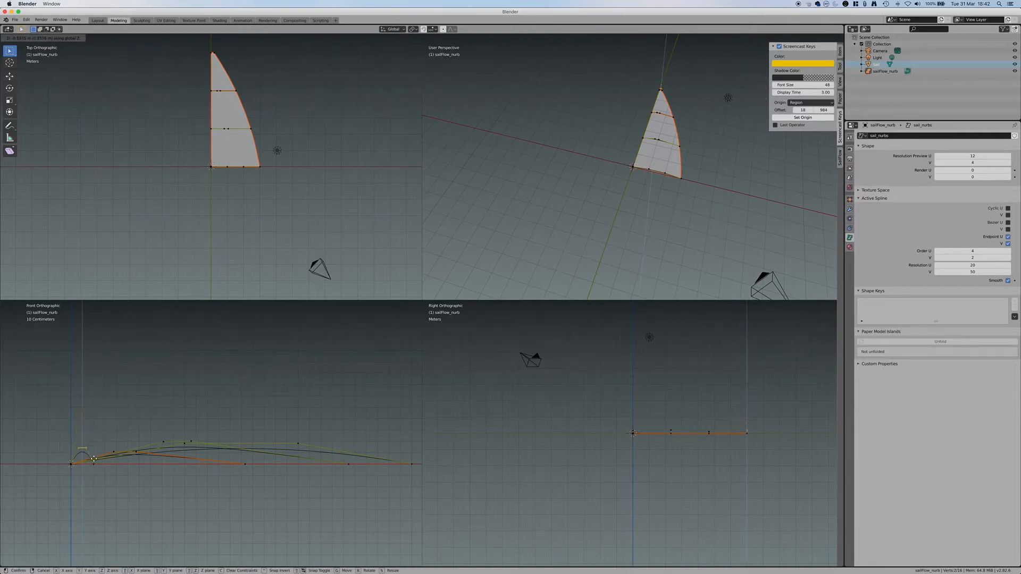
{"action": "left_click", "coordinate": [93, 462]}
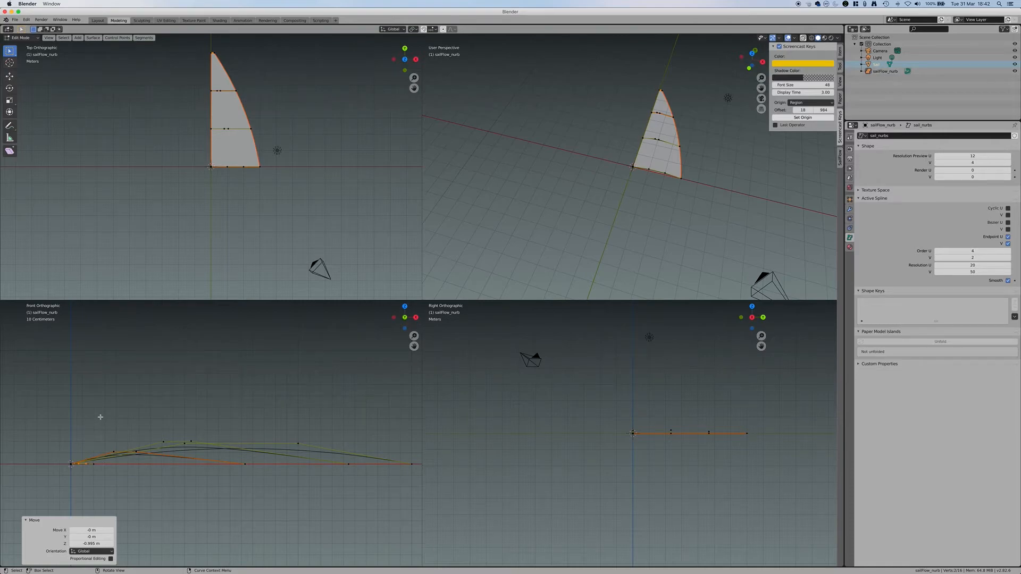
{"action": "mouse_move", "coordinate": [199, 143]}
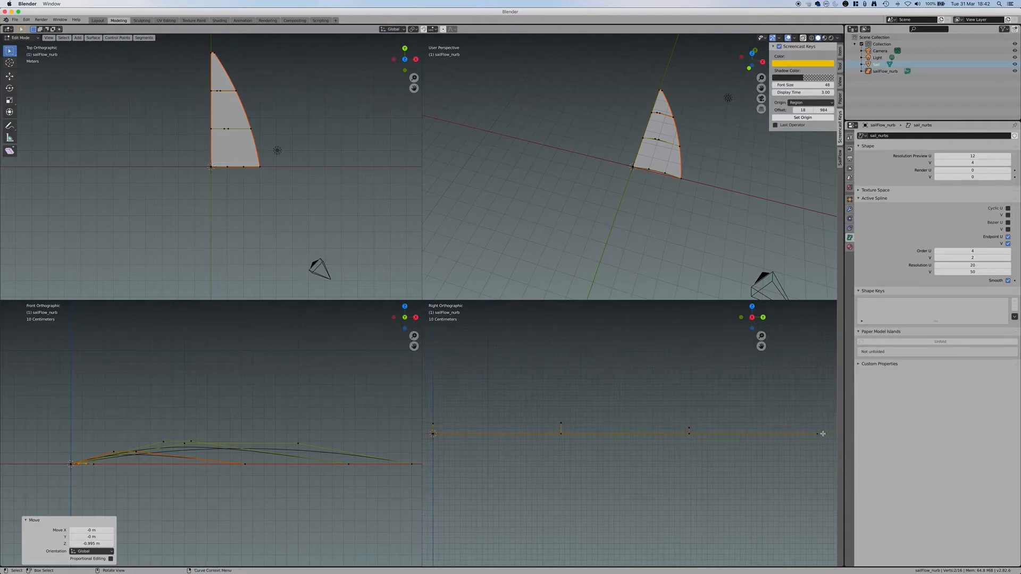
{"action": "mouse_move", "coordinate": [699, 418]}
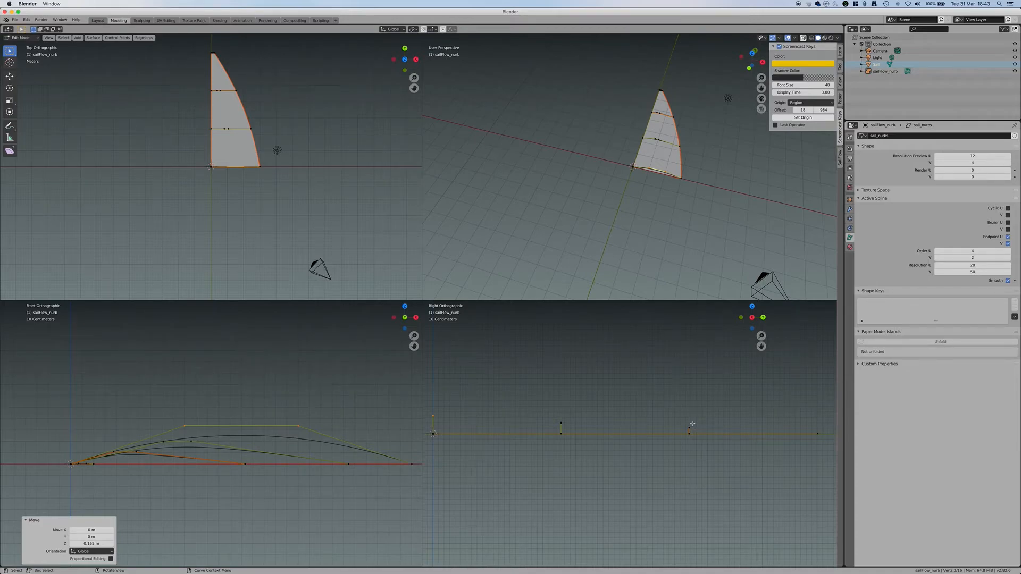
{"action": "mouse_move", "coordinate": [688, 424]}
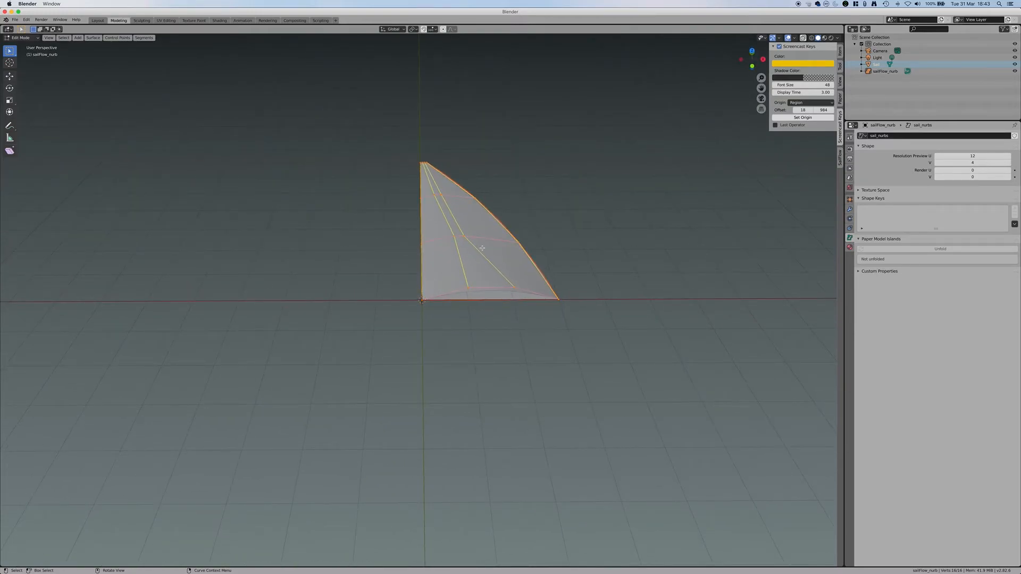
Leave Edit Mode on the original, then edit the duplicate sailflow_nurb.001's control grid.
{"action": "key", "text": "Tab"}
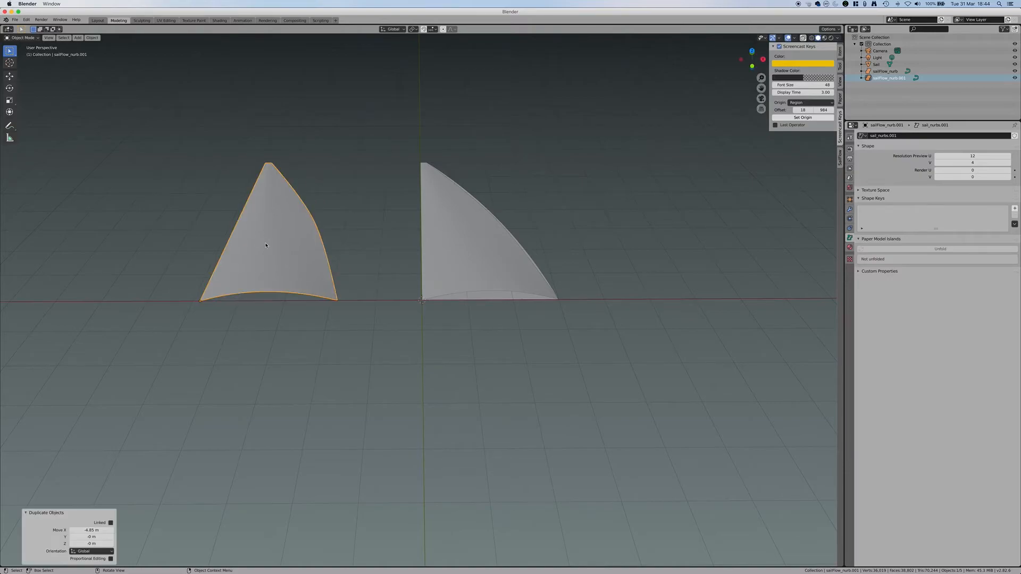
{"action": "key", "text": "Tab"}
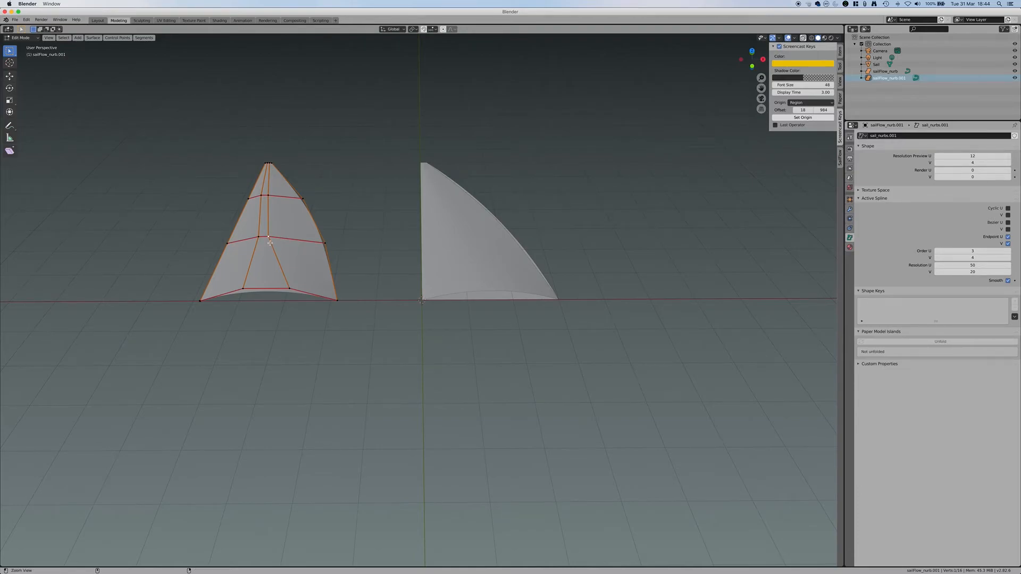
In Quad View, raise the copy's control points into a deeper arch, then exit Edit Mode.
{"action": "key", "text": "ctrl+alt+q"}
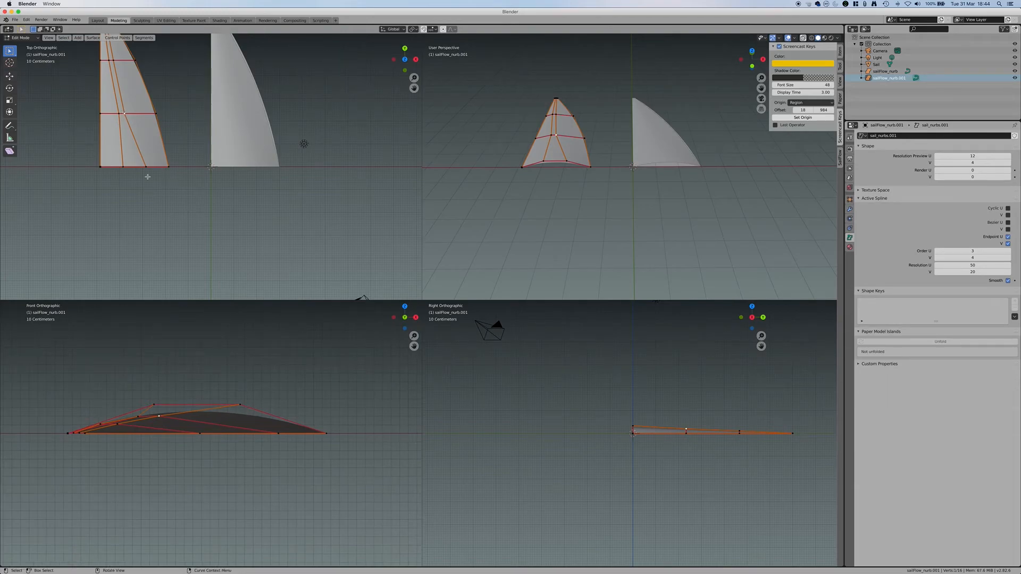
{"action": "left_click_drag", "start_coordinate": [158, 416], "coordinate": [185, 413]}
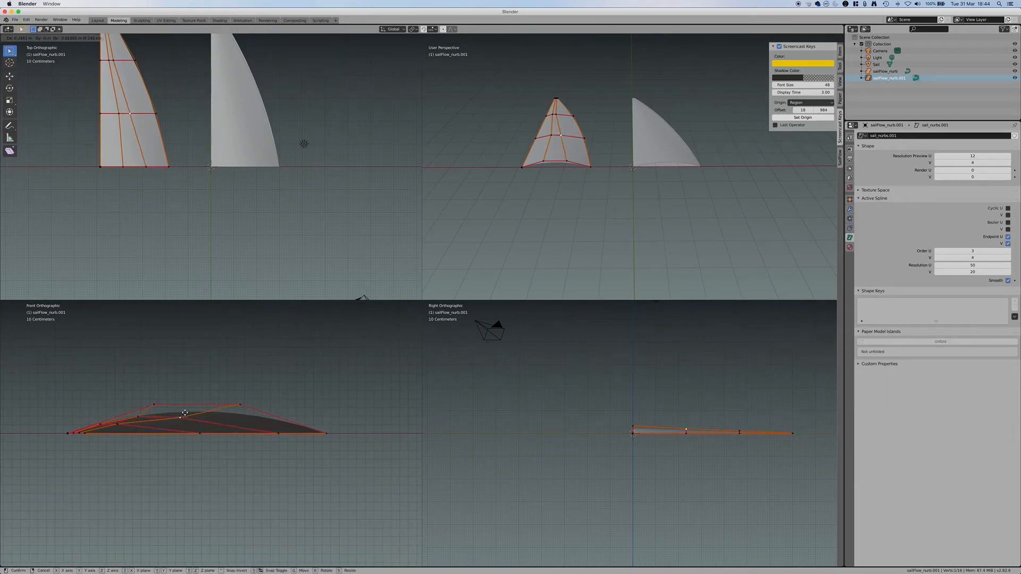
{"action": "left_click_drag", "start_coordinate": [185, 414], "coordinate": [276, 412]}
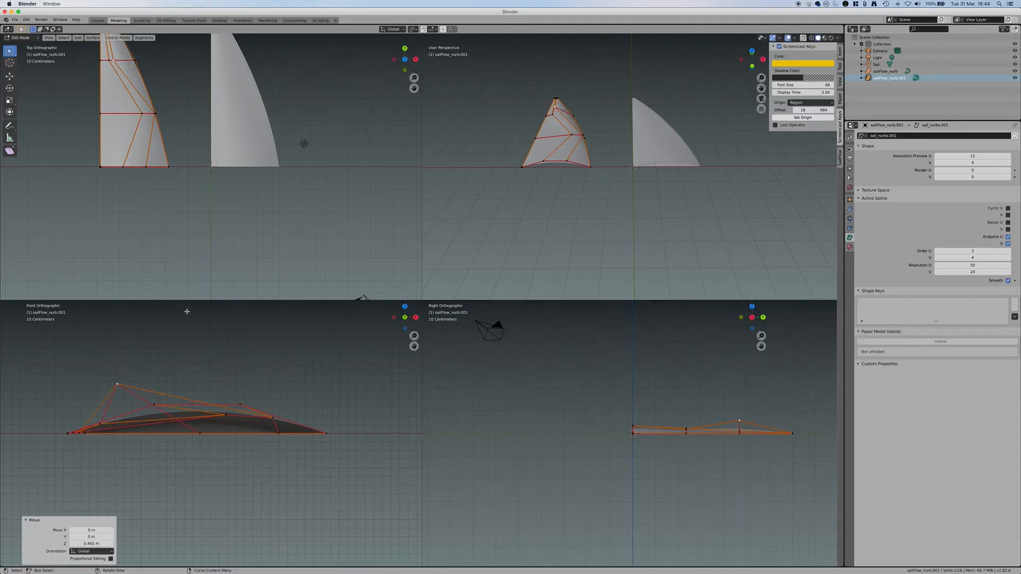
{"action": "key", "text": "Tab"}
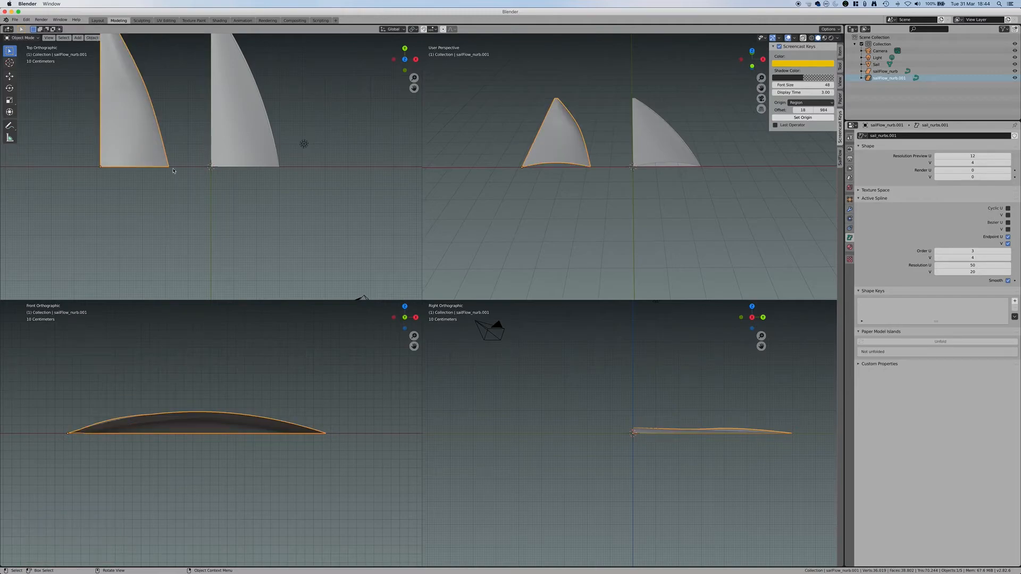
{"action": "mouse_move", "coordinate": [156, 148]}
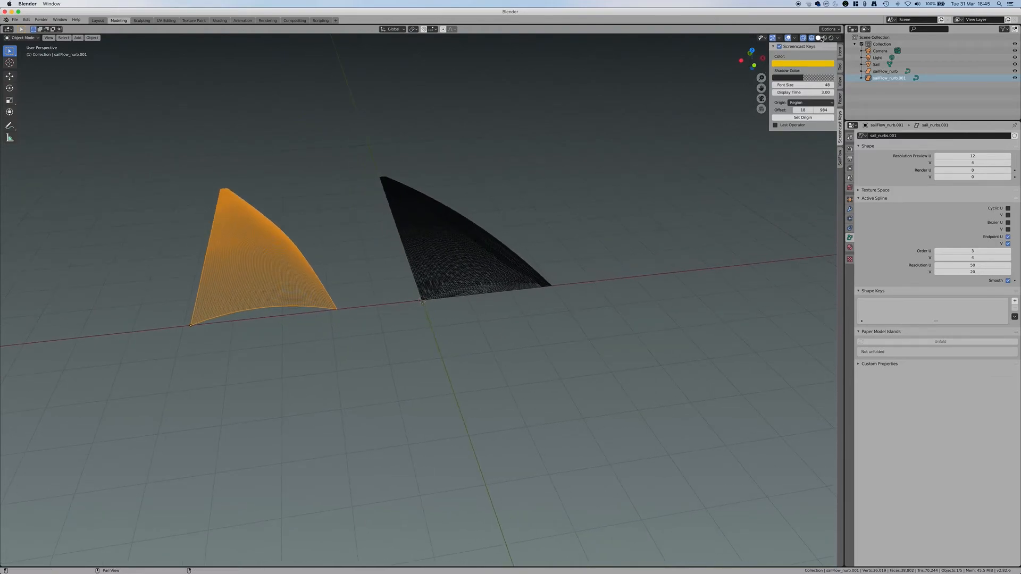
Switch the viewport from Wireframe to Solid shading so both sails show dark red.
{"action": "left_click", "coordinate": [836, 37]}
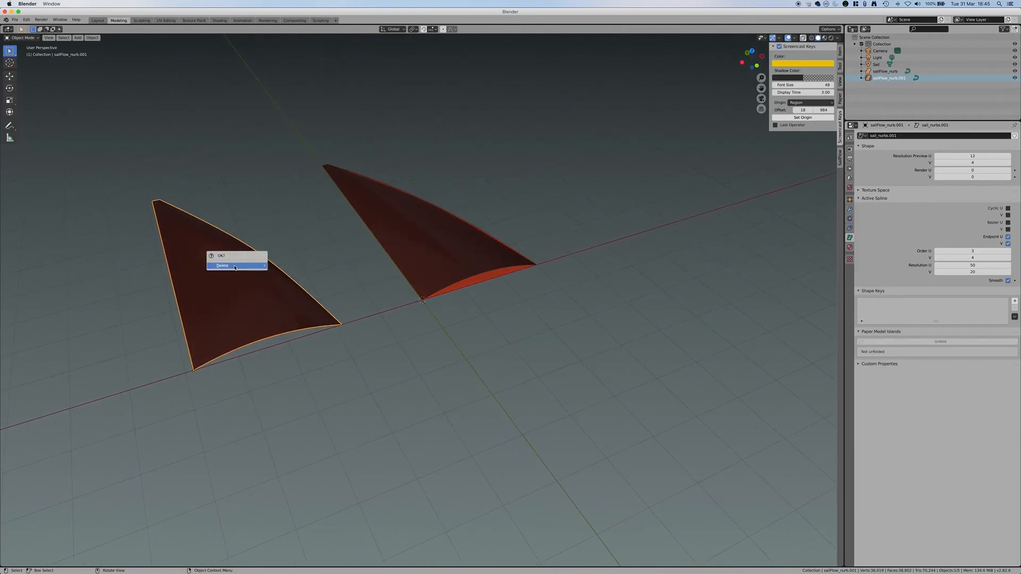
Delete the duplicate sail sailflow_nurb.001 and orbit around the remaining sail.
{"action": "left_click", "coordinate": [223, 266]}
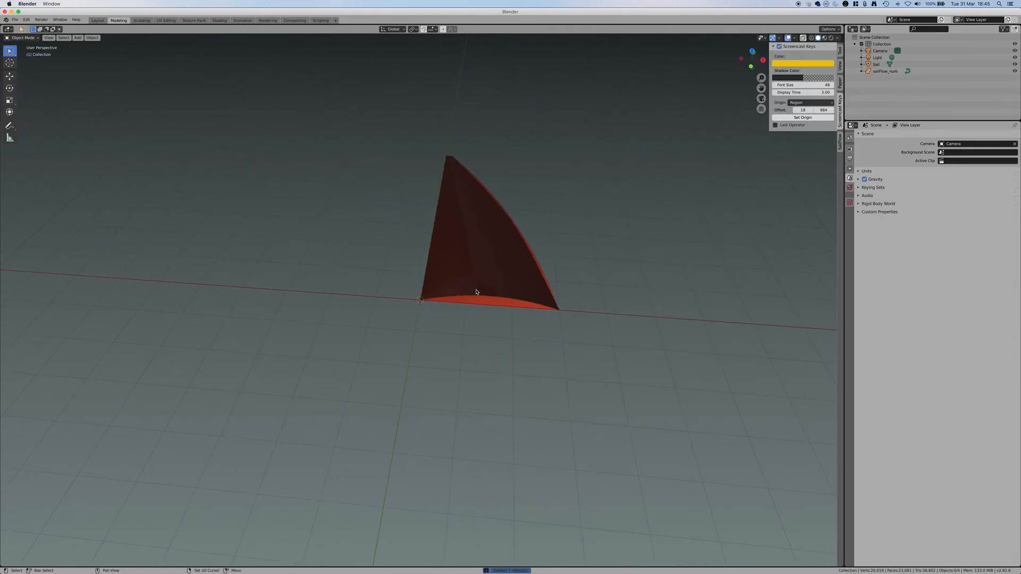
{"action": "left_click_drag", "start_coordinate": [476, 293], "coordinate": [459, 320]}
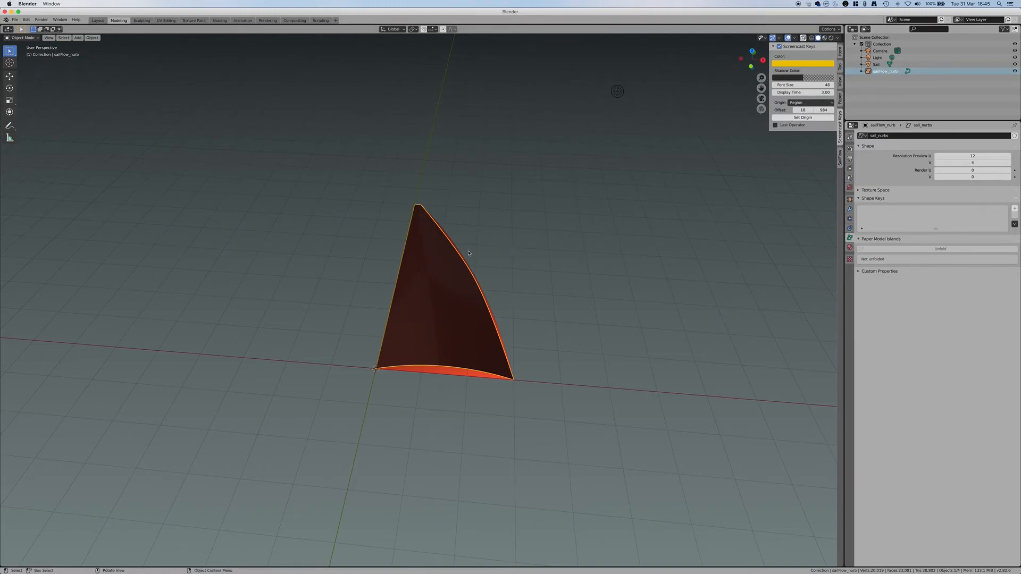
{"action": "mouse_move", "coordinate": [462, 265]}
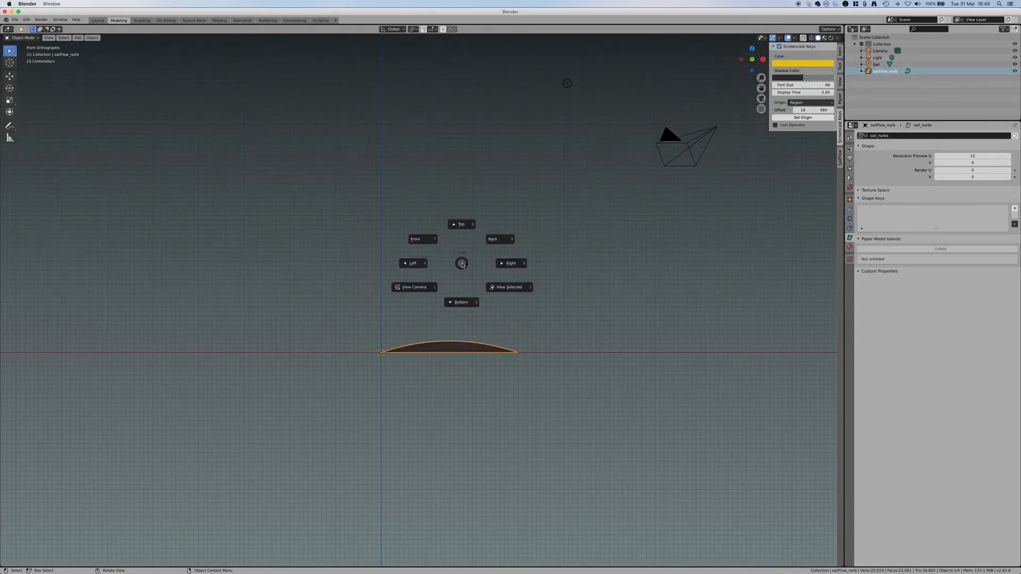
From Top view, move a leech control point of the sail about 0.037 m along X.
{"action": "left_click", "coordinate": [461, 224]}
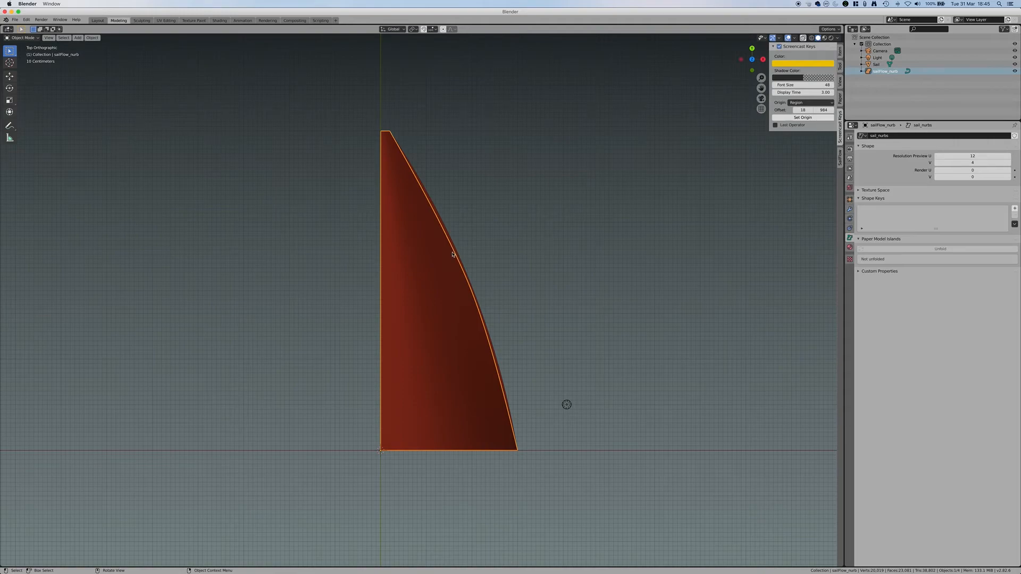
{"action": "key", "text": "Tab"}
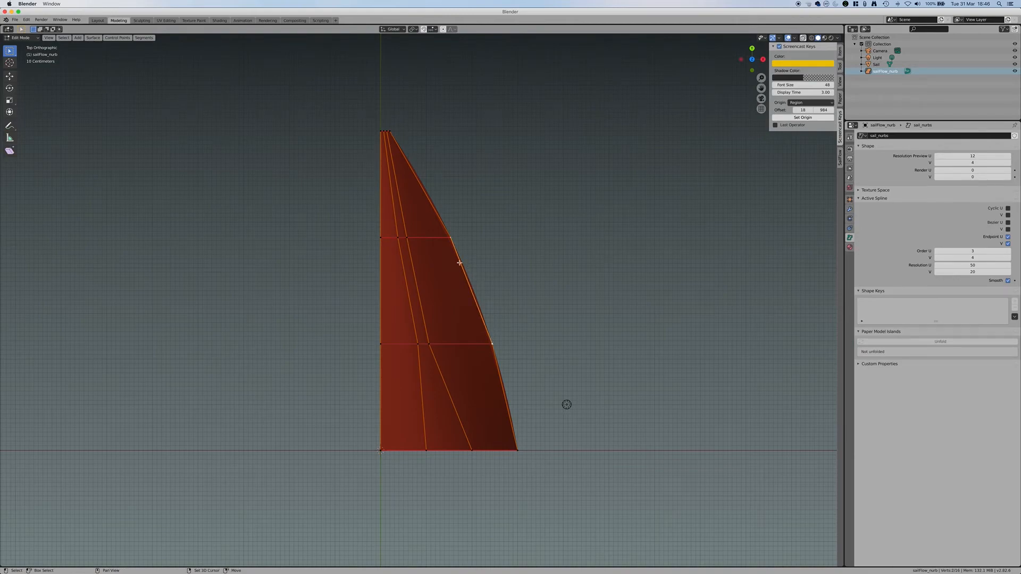
{"action": "key", "text": "g"}
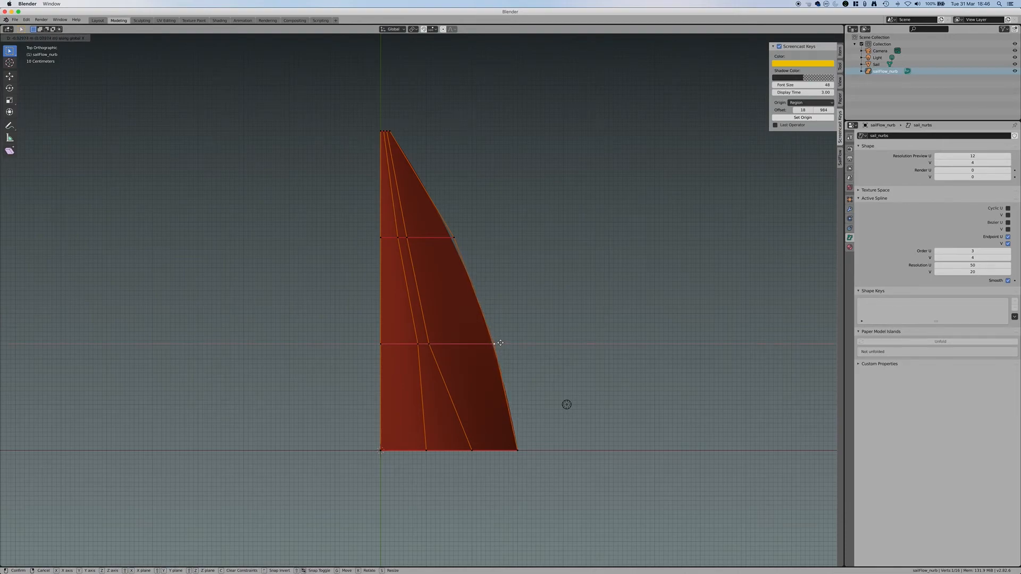
{"action": "left_click_drag", "start_coordinate": [499, 343], "coordinate": [519, 449]}
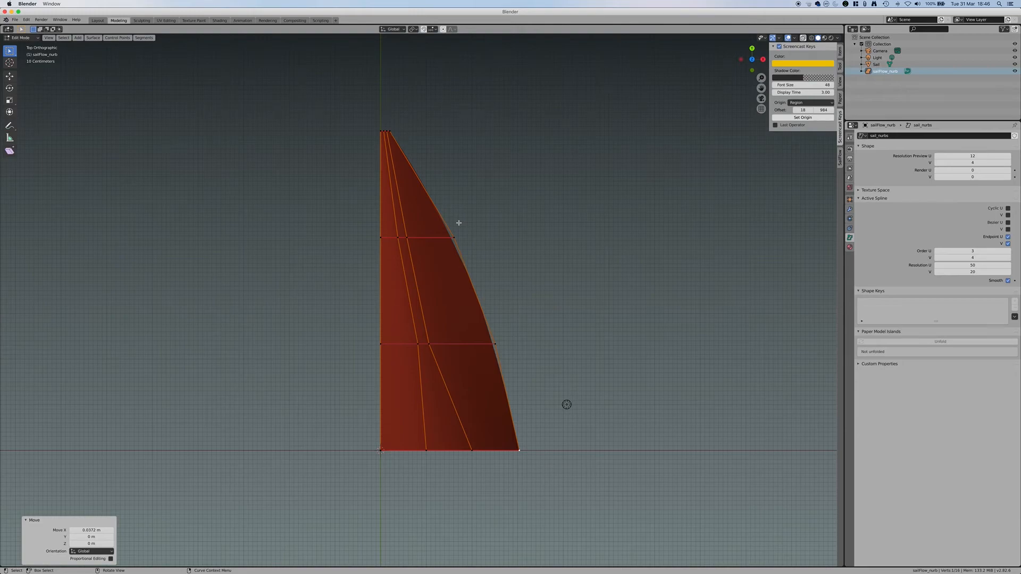
{"action": "mouse_move", "coordinate": [455, 262]}
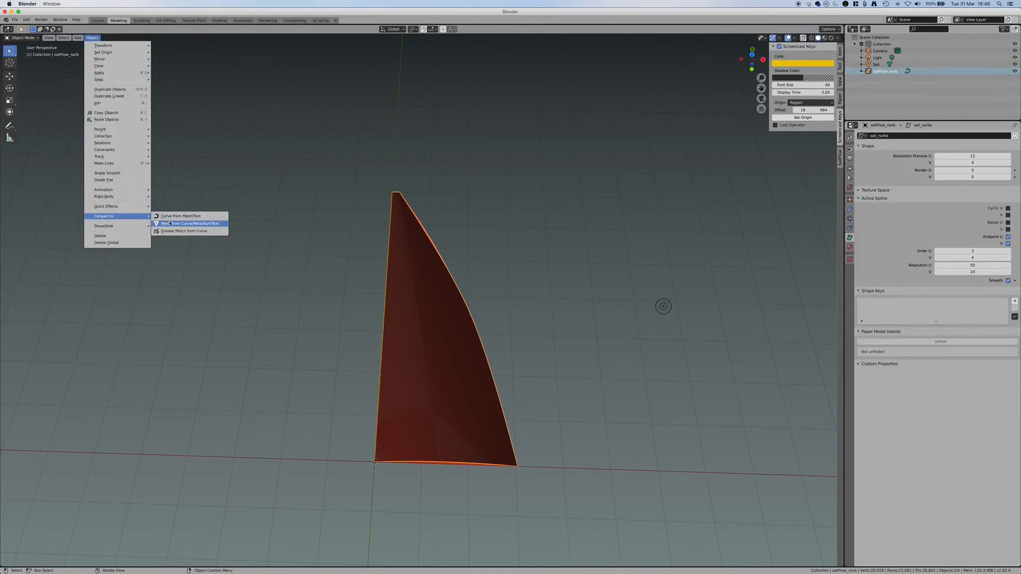
Convert the sail surface to mesh sailflow_nurb.001, keeping the original NURBS surface but hiding it.
{"action": "left_click", "coordinate": [189, 223]}
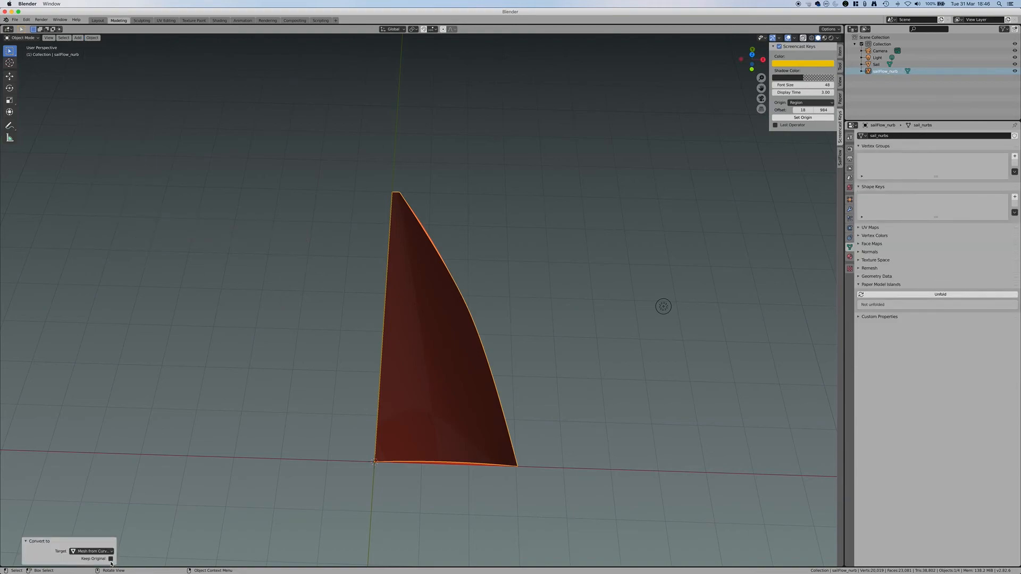
{"action": "left_click", "coordinate": [110, 559]}
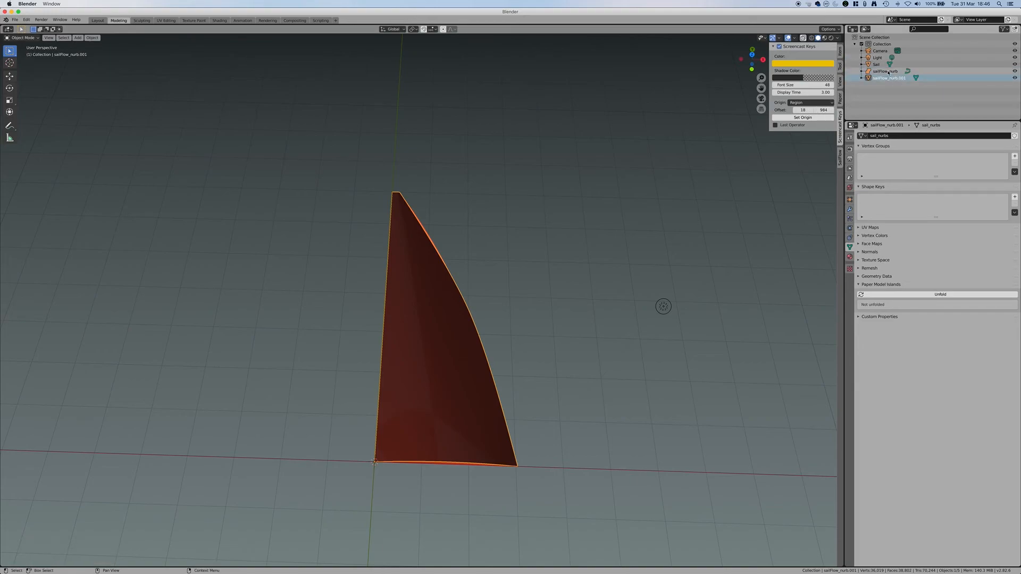
{"action": "left_click", "coordinate": [884, 71]}
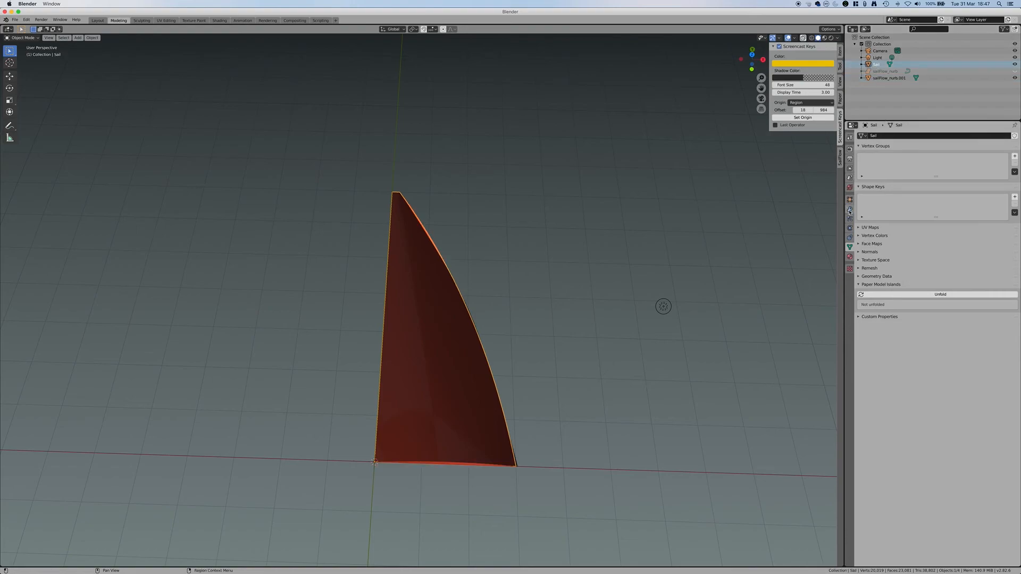
Add a Shrinkwrap modifier to Sail targeting sailFlow_nurb.001 in Project mode.
{"action": "left_click", "coordinate": [850, 209]}
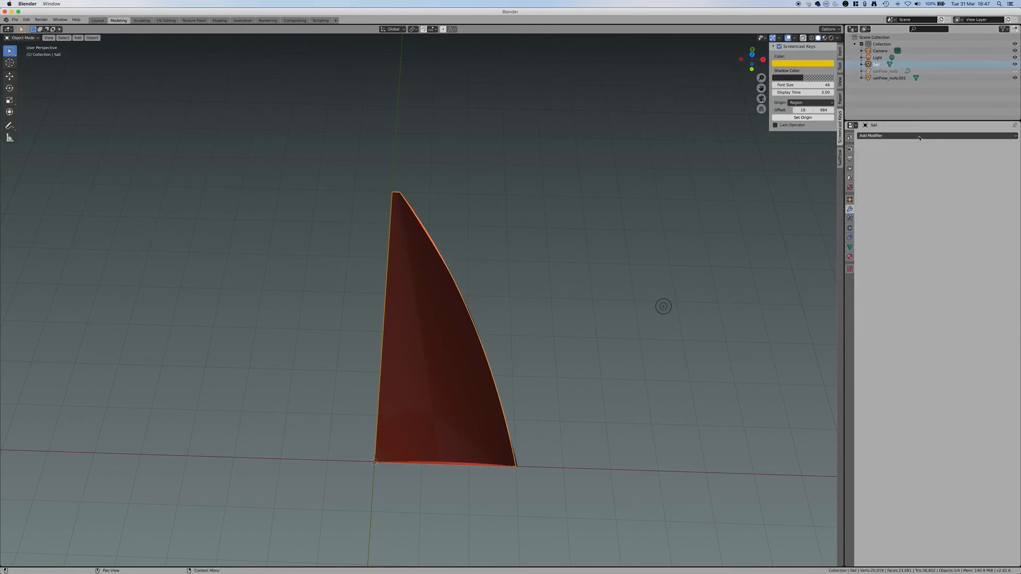
{"action": "left_click", "coordinate": [871, 136]}
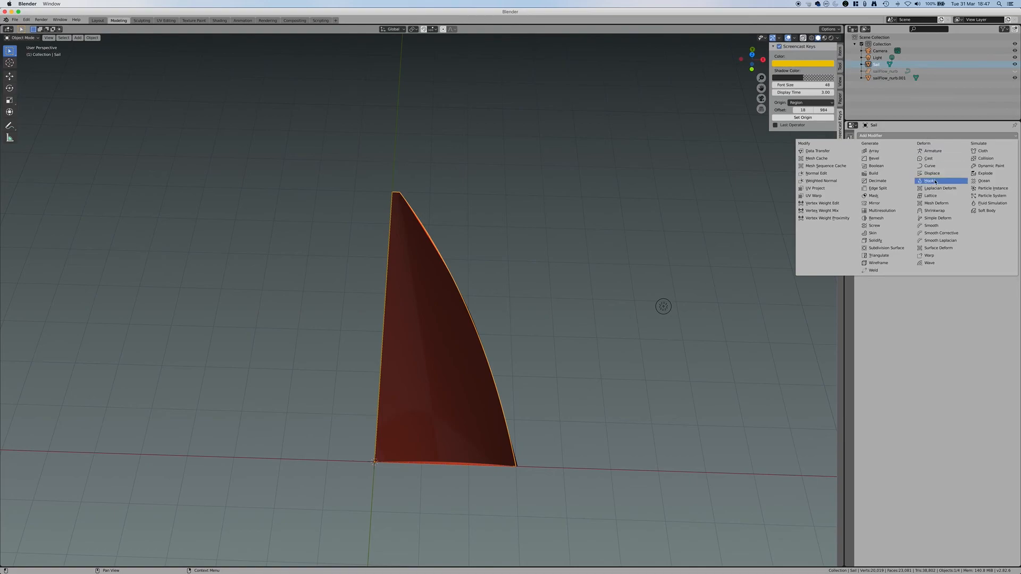
{"action": "mouse_move", "coordinate": [940, 218]}
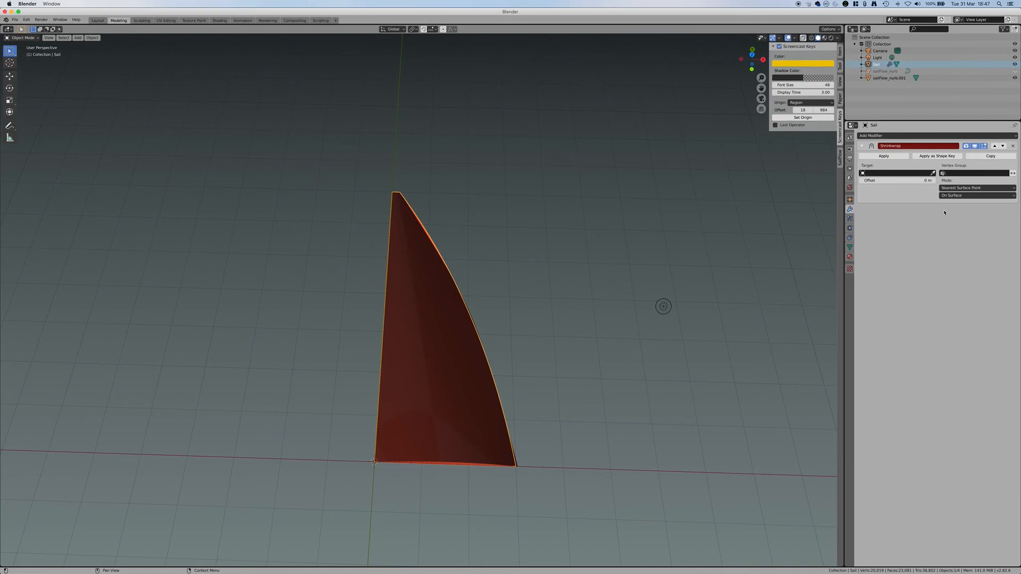
{"action": "left_click", "coordinate": [898, 172]}
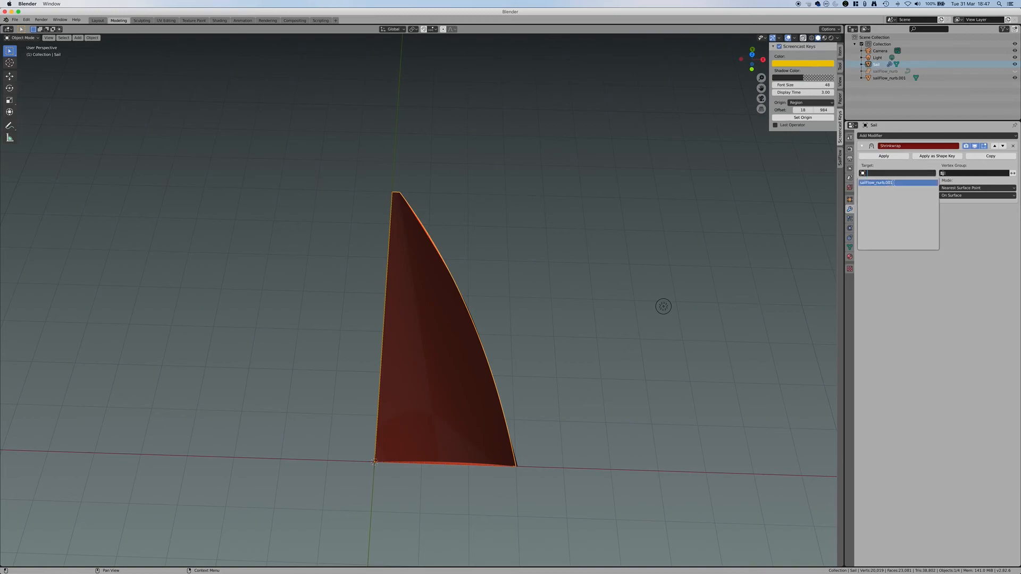
{"action": "left_click", "coordinate": [897, 182]}
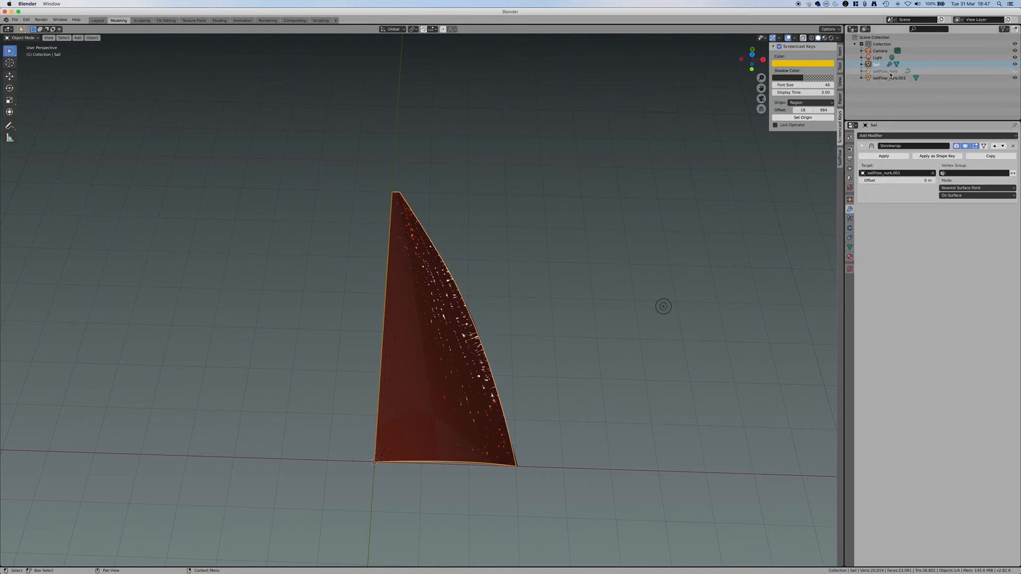
{"action": "left_click", "coordinate": [977, 188]}
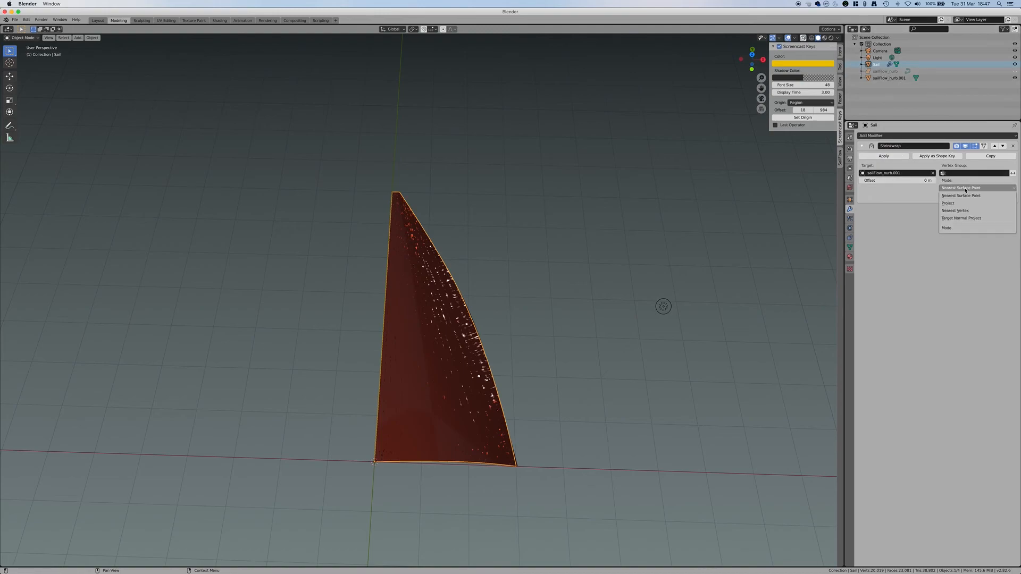
{"action": "mouse_move", "coordinate": [968, 203]}
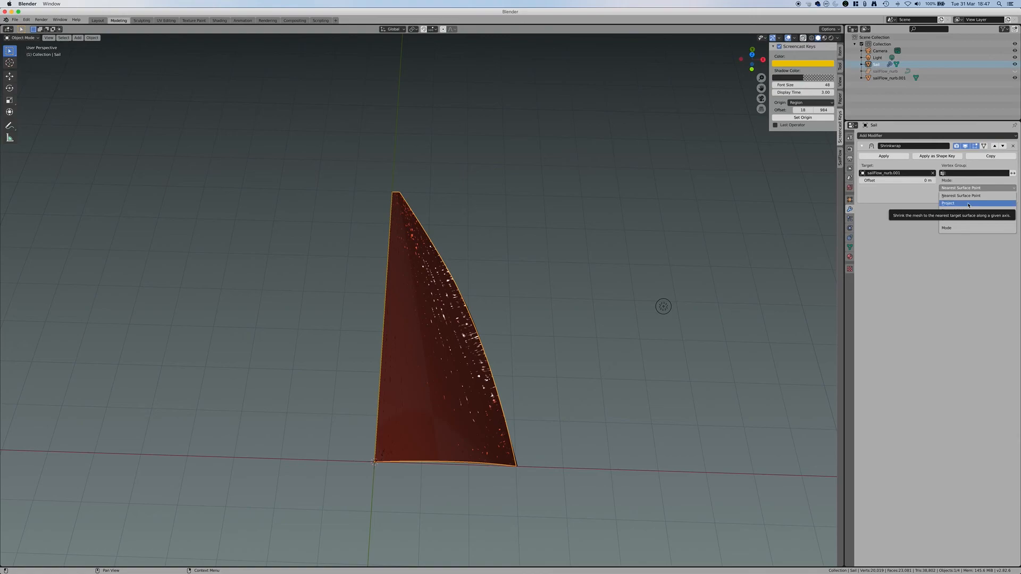
{"action": "left_click", "coordinate": [949, 203]}
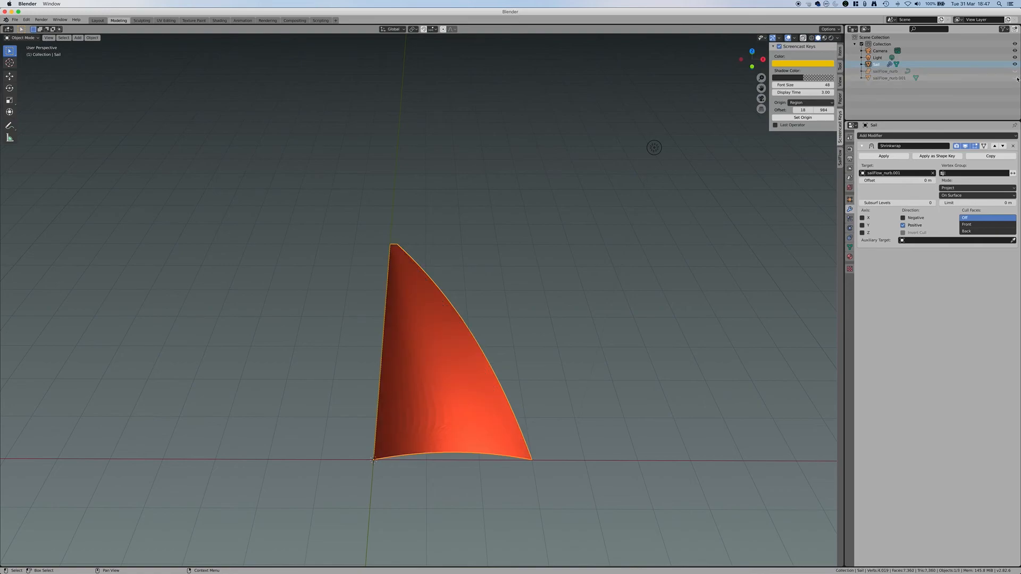
{"action": "mouse_move", "coordinate": [502, 256]}
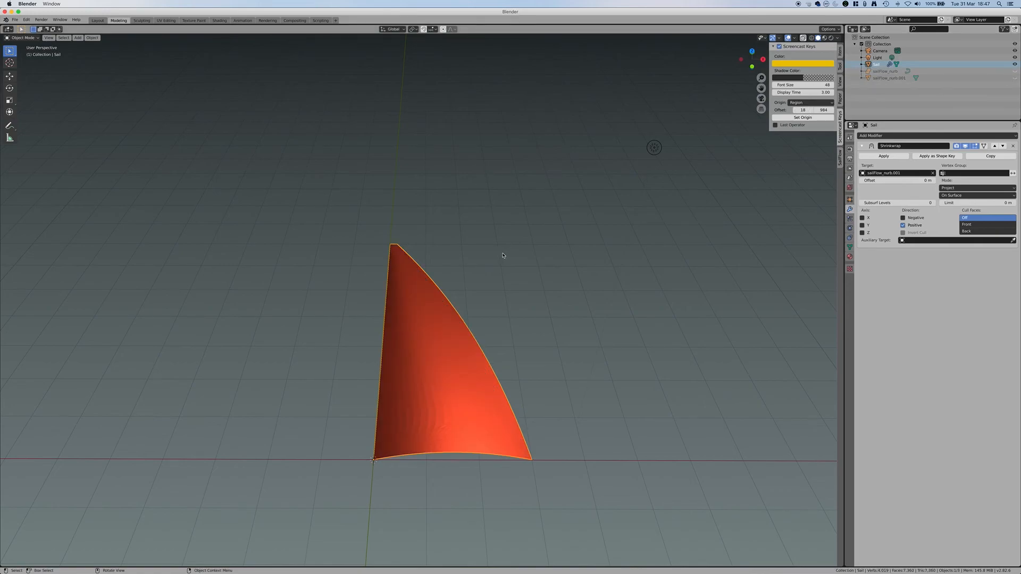
{"action": "mouse_move", "coordinate": [715, 178]}
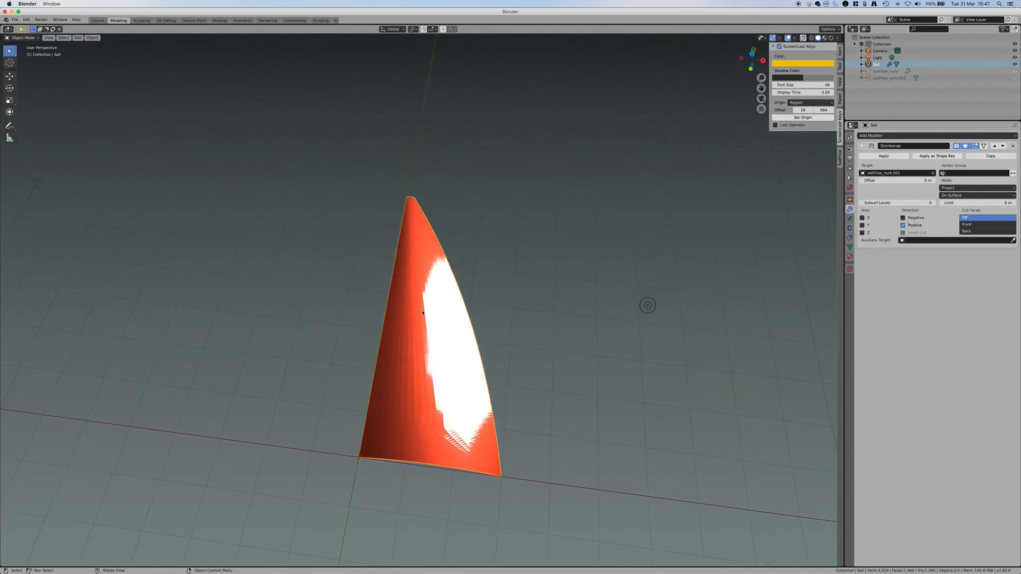
{"action": "left_click_drag", "start_coordinate": [424, 313], "coordinate": [443, 313]}
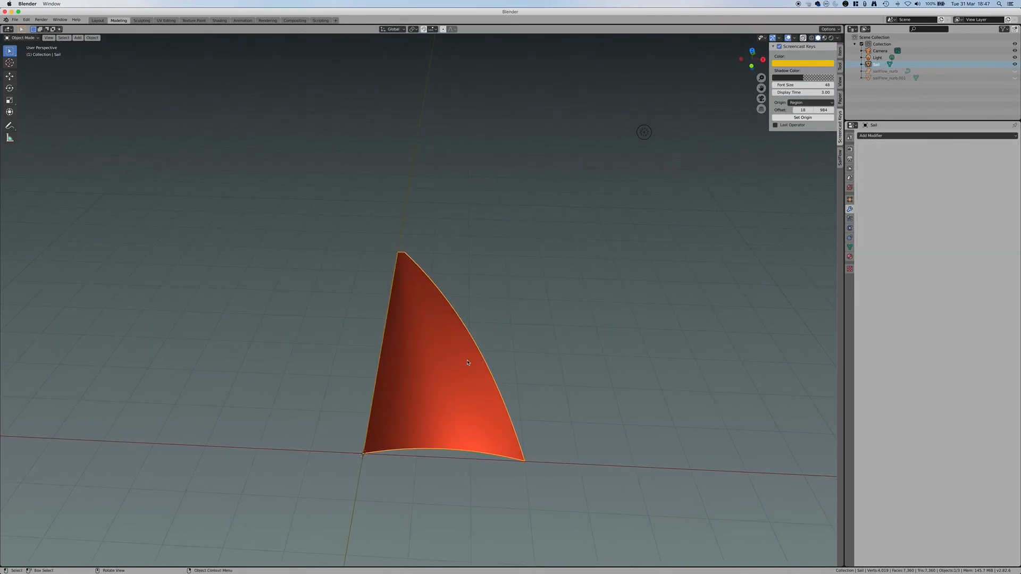
Run Degenerate Dissolve on the sail mesh at 0.0001 m, then switch to Top view.
{"action": "key", "text": "Tab"}
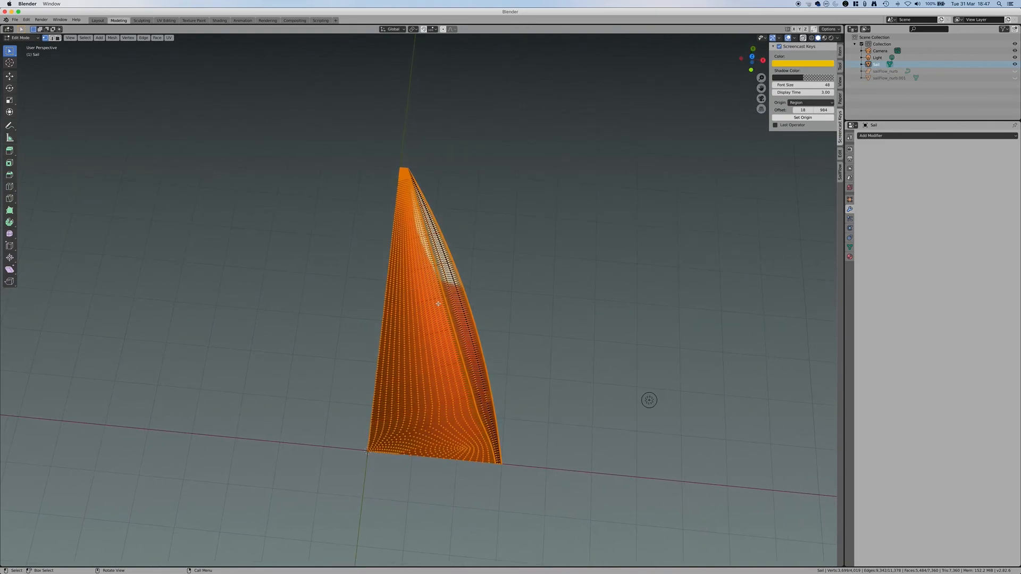
{"action": "left_click", "coordinate": [112, 37]}
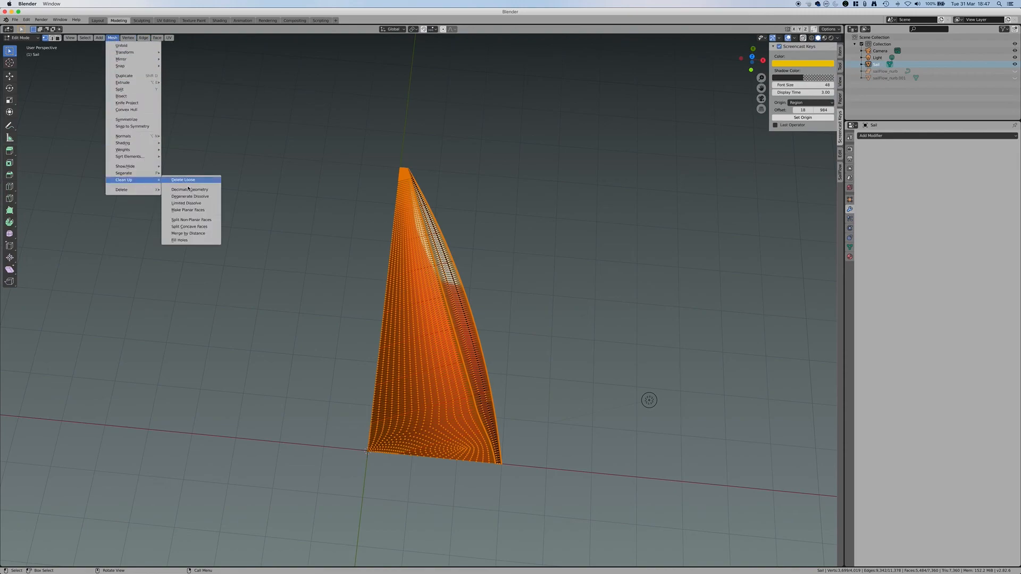
{"action": "left_click", "coordinate": [189, 197]}
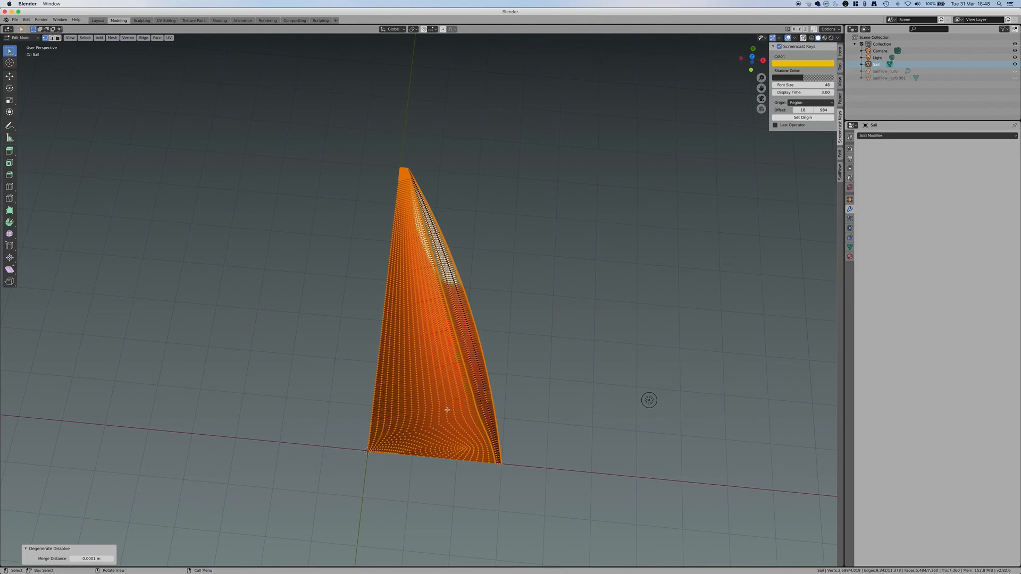
{"action": "key", "text": "7"}
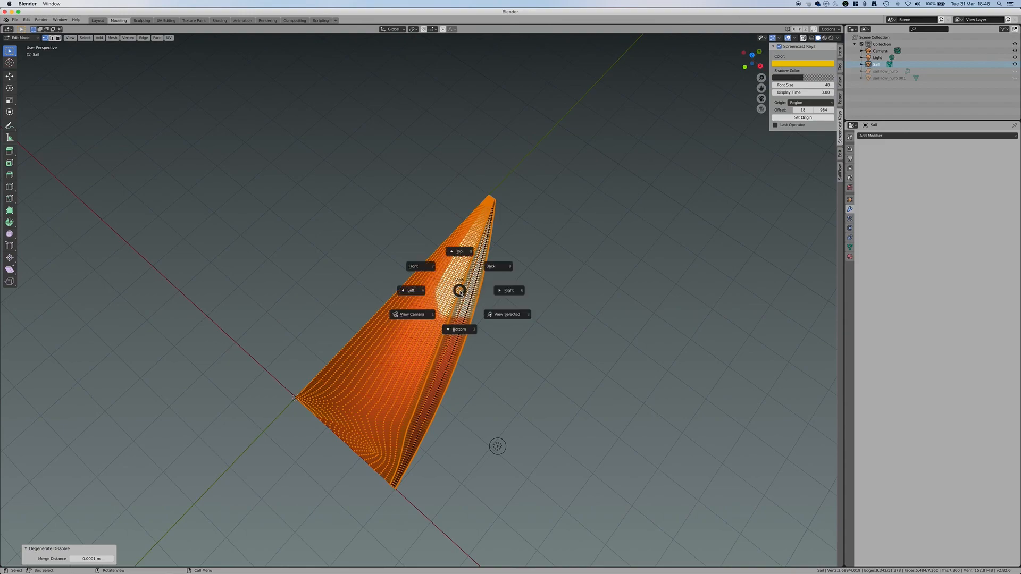
{"action": "left_click", "coordinate": [459, 252]}
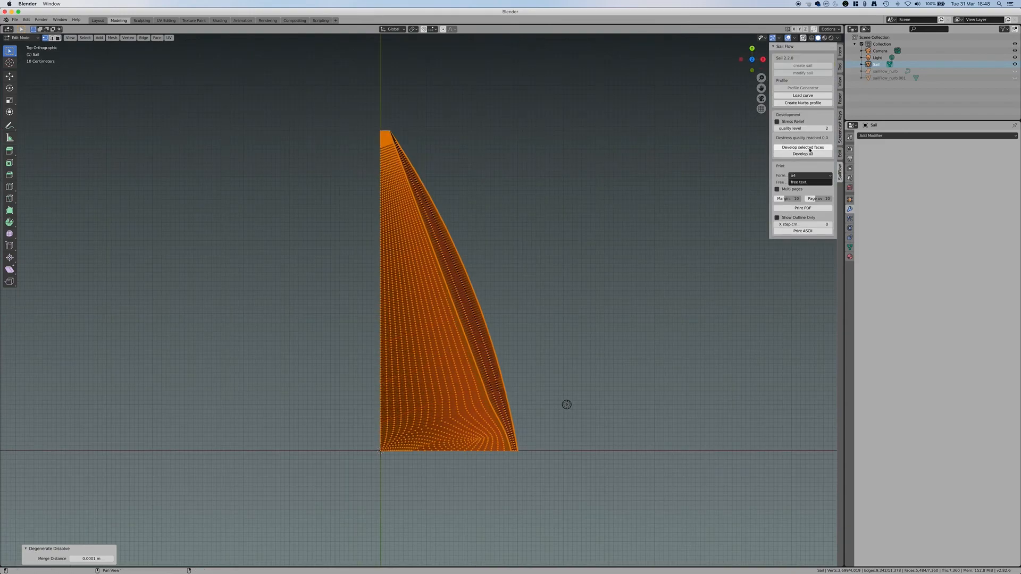
Run Sail Flow's Develop all to flatten the sail into labeled panels Panel to Panel.009.
{"action": "left_click", "coordinate": [802, 154]}
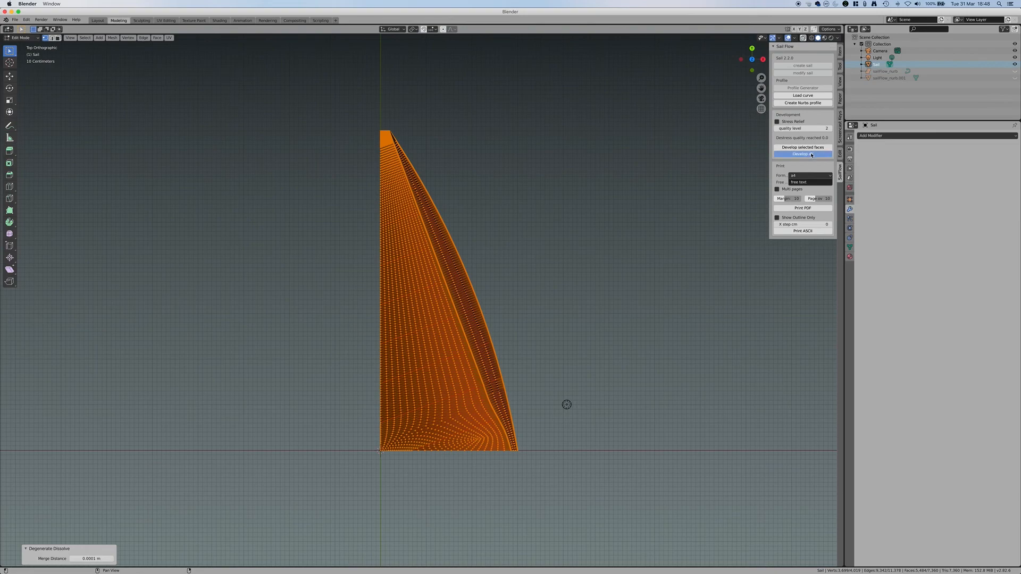
{"action": "left_click", "coordinate": [803, 154]}
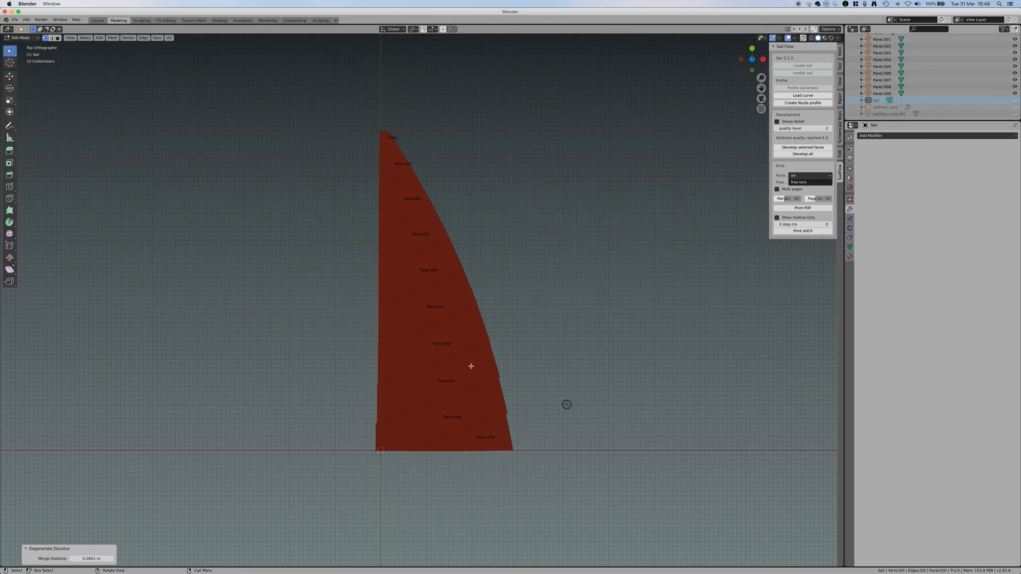
{"action": "mouse_move", "coordinate": [274, 391]}
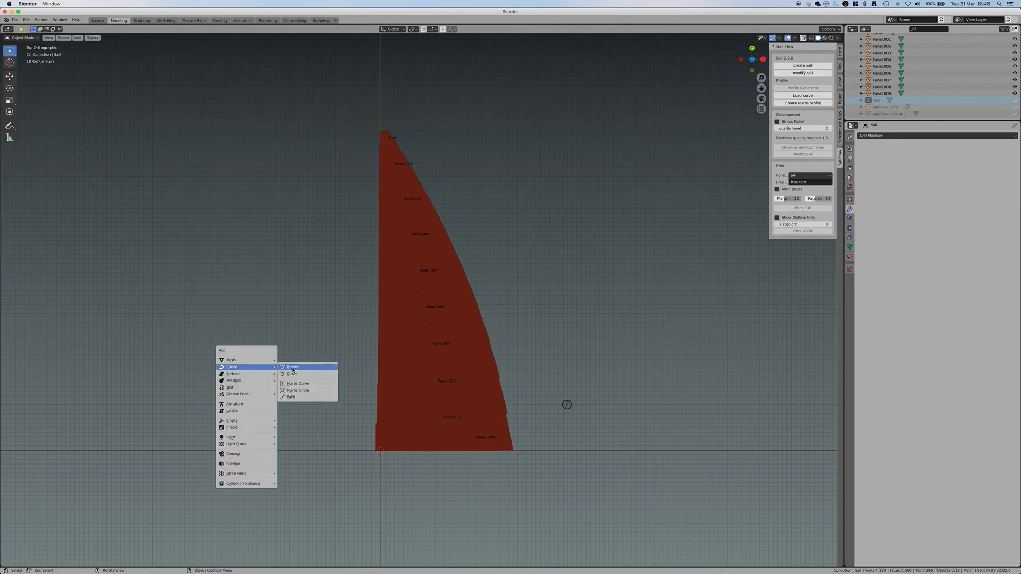
Add a NURBS curve beside the panels and drag a control point to make the arch asymmetric.
{"action": "left_click", "coordinate": [298, 383]}
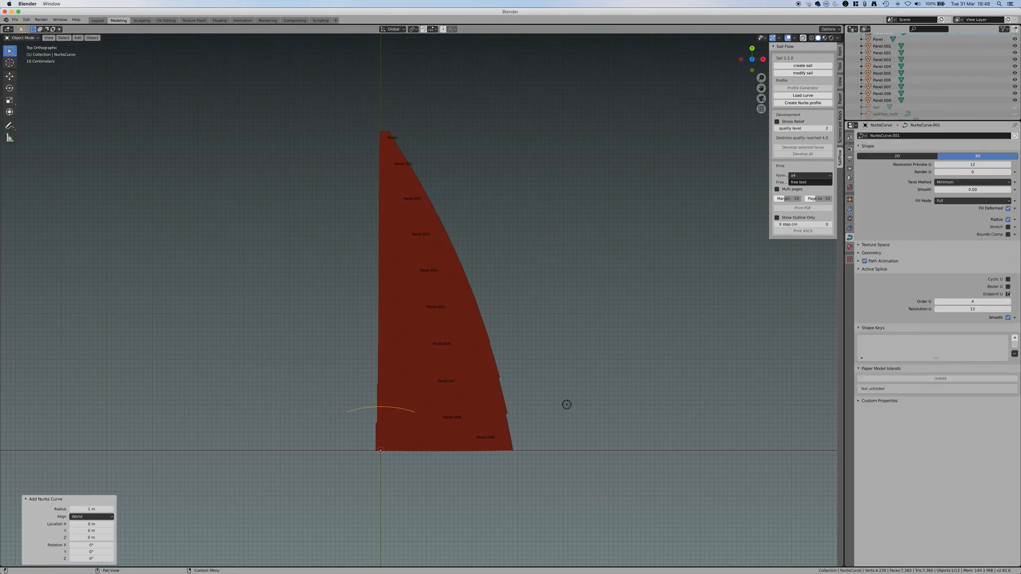
{"action": "left_click", "coordinate": [1007, 293]}
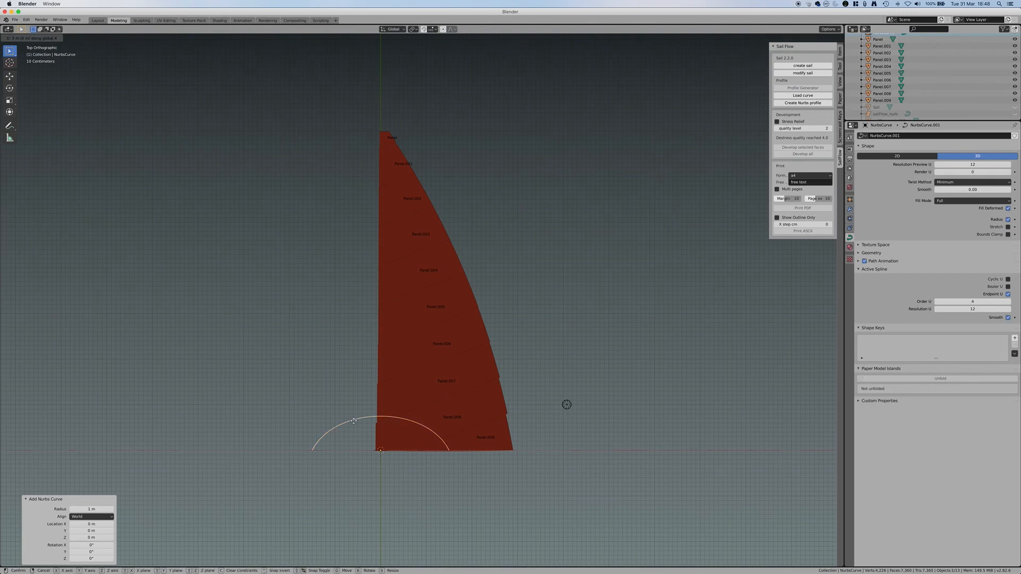
{"action": "key", "text": "Tab"}
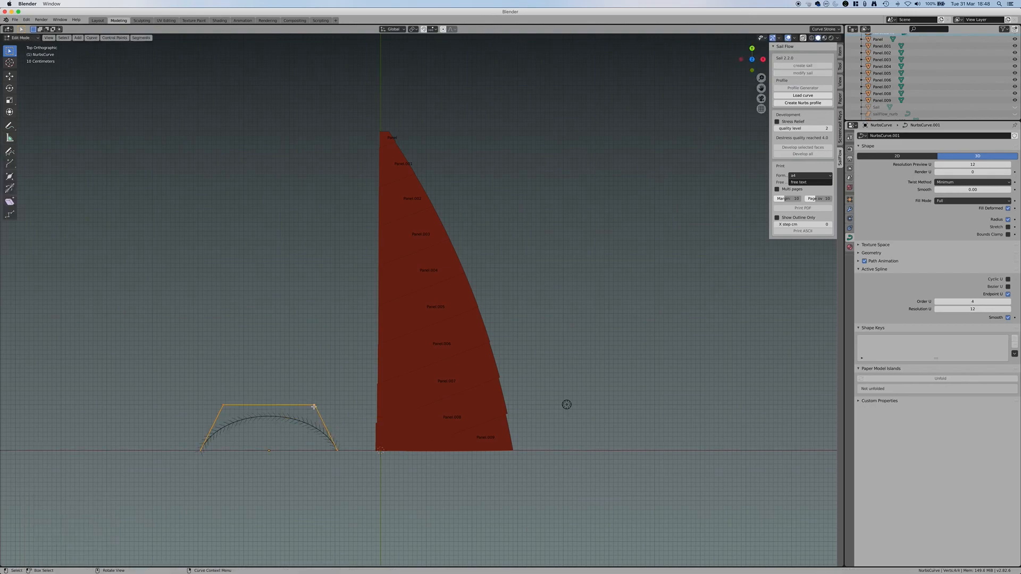
{"action": "left_click_drag", "start_coordinate": [313, 406], "coordinate": [284, 422]}
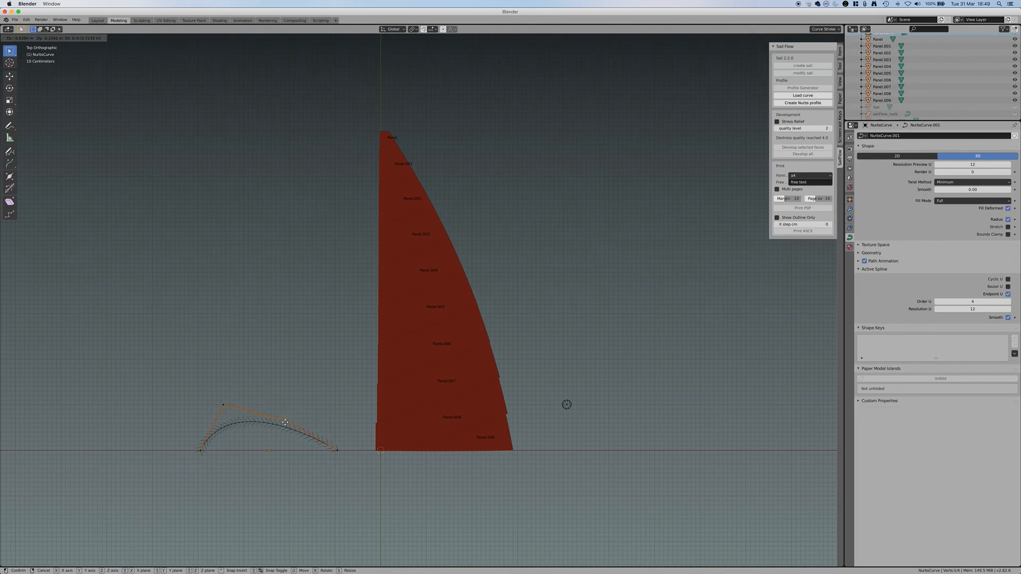
{"action": "left_click", "coordinate": [302, 452]}
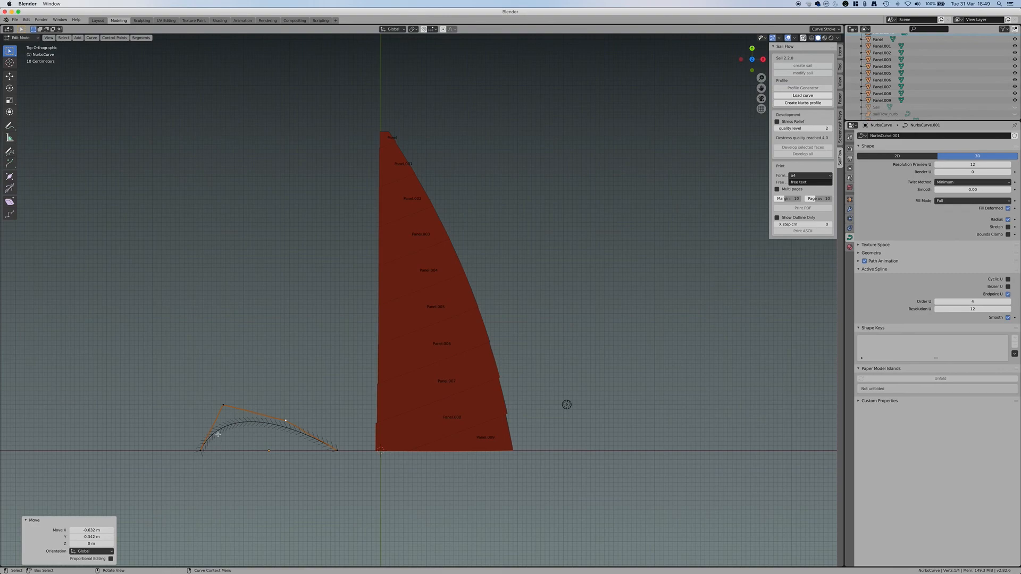
{"action": "mouse_move", "coordinate": [319, 454]}
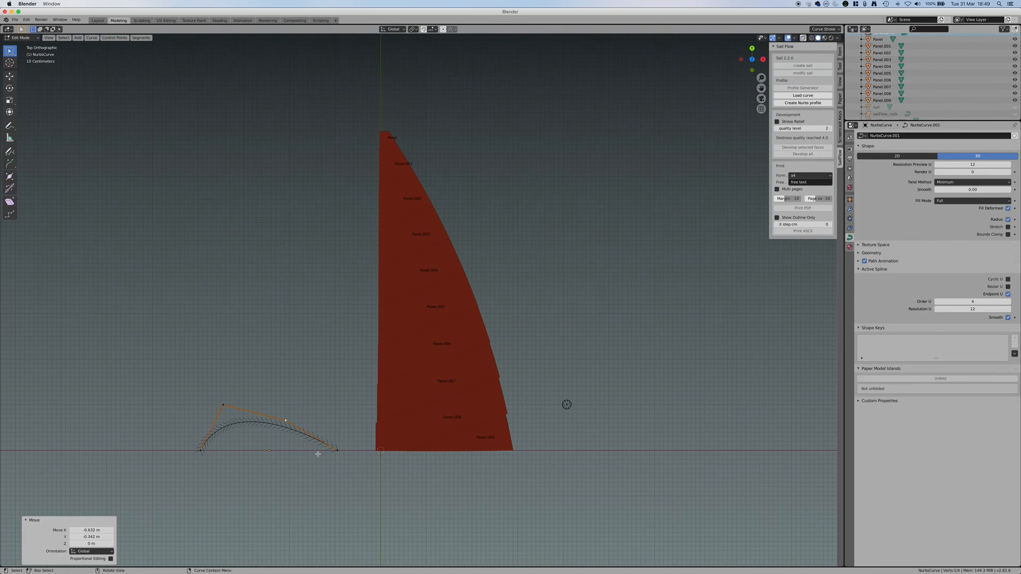
{"action": "mouse_move", "coordinate": [300, 440]}
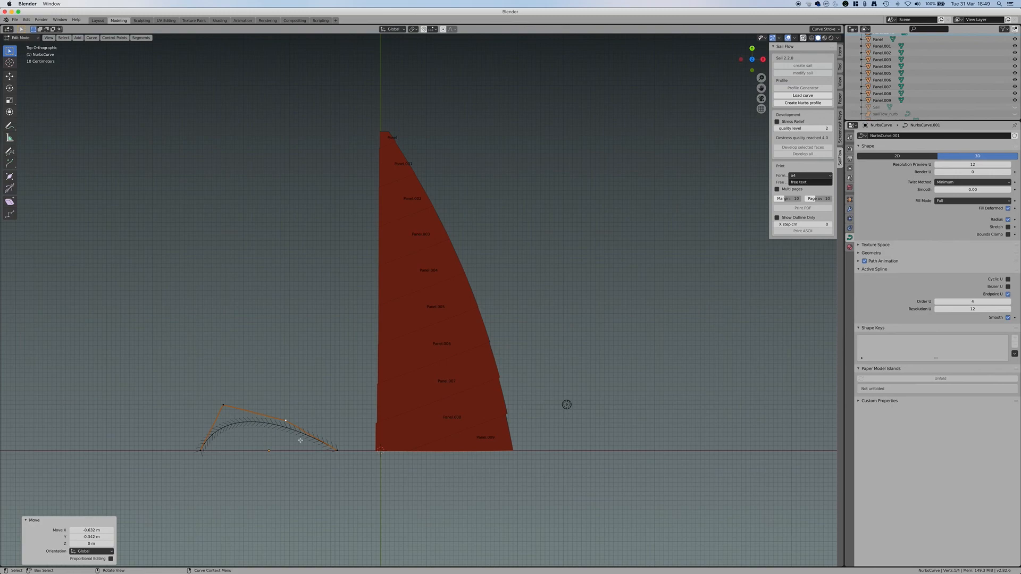